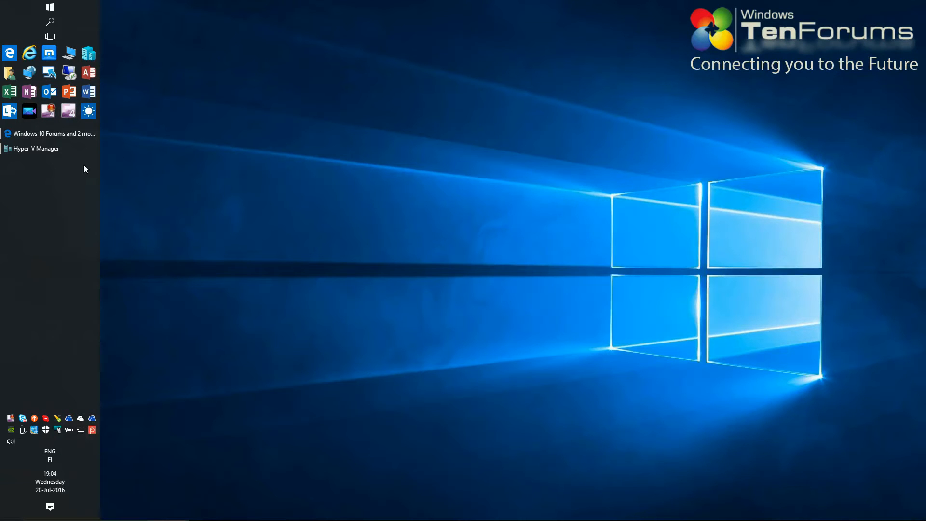
# Open Hyper-V Manager and advance the Import Virtual Machine wizard to Locate Folder.
pyautogui.click(37, 148)
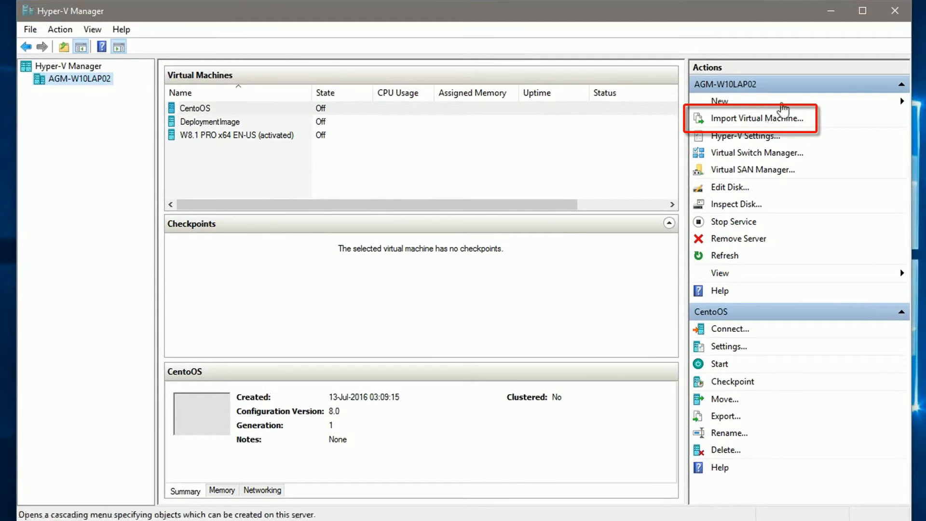
pyautogui.click(753, 119)
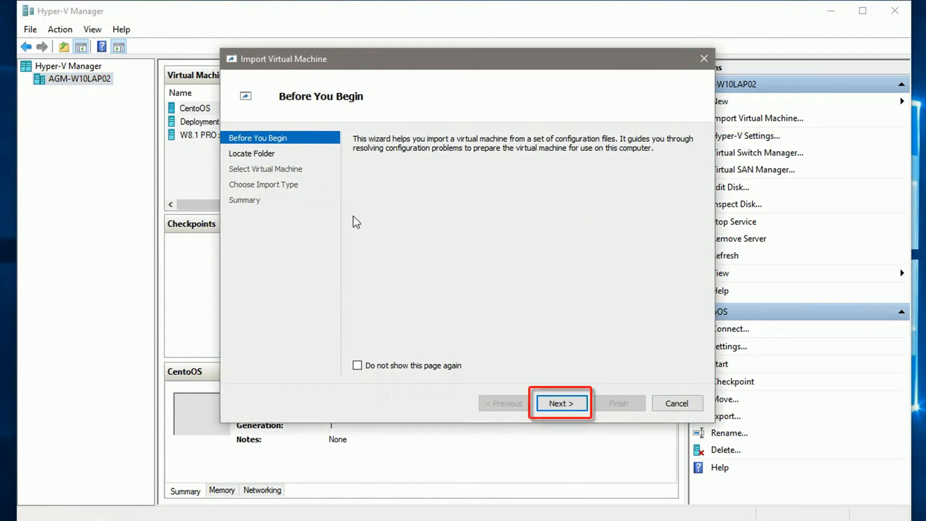
pyautogui.click(561, 403)
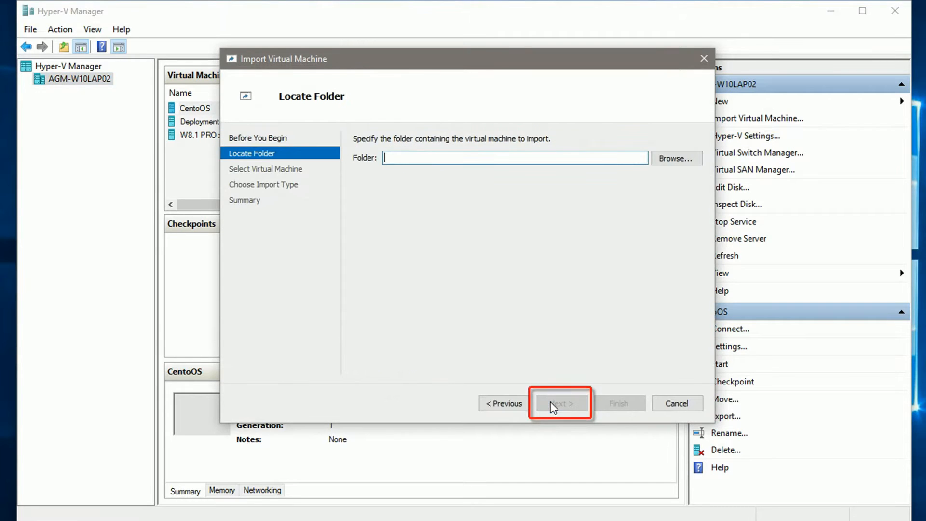
# Use Hyper-V Export\W10 PRO IP x64 EN-GB (activated) as the import source folder.
pyautogui.click(677, 158)
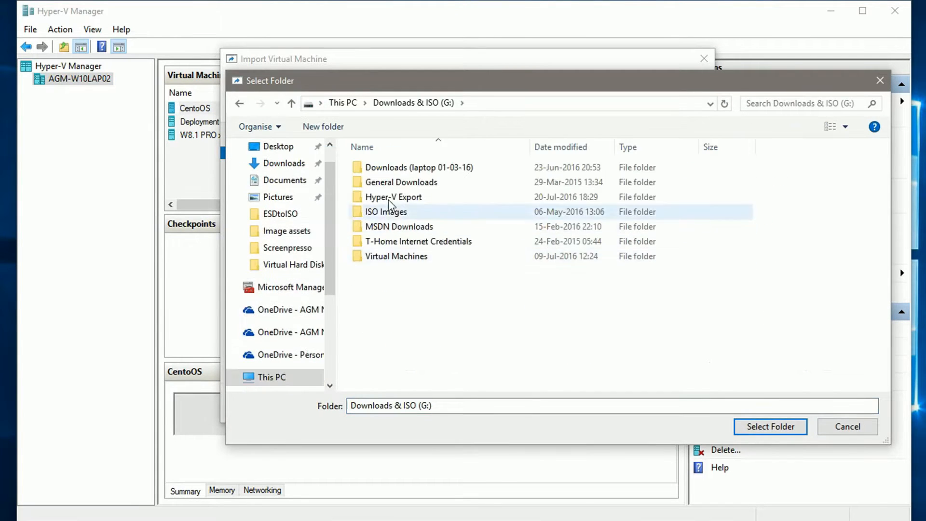
pyautogui.click(393, 197)
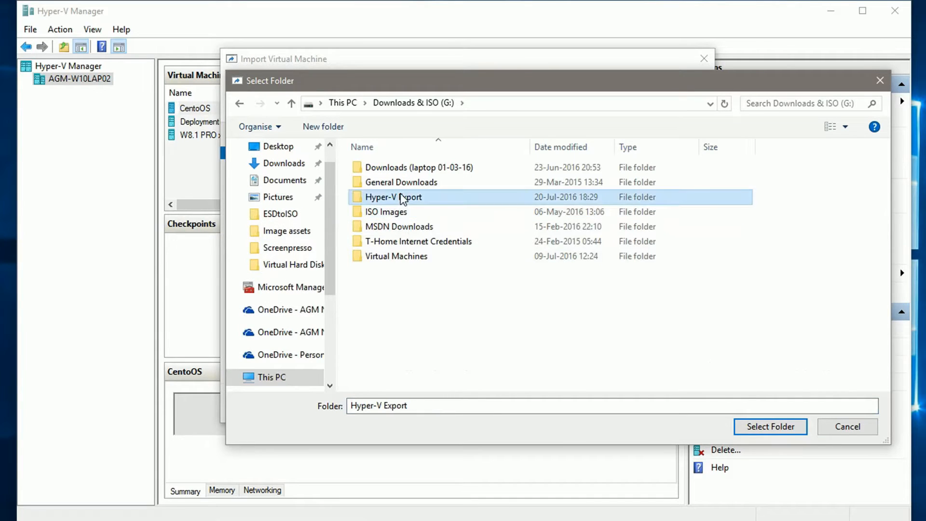
pyautogui.doubleClick(393, 197)
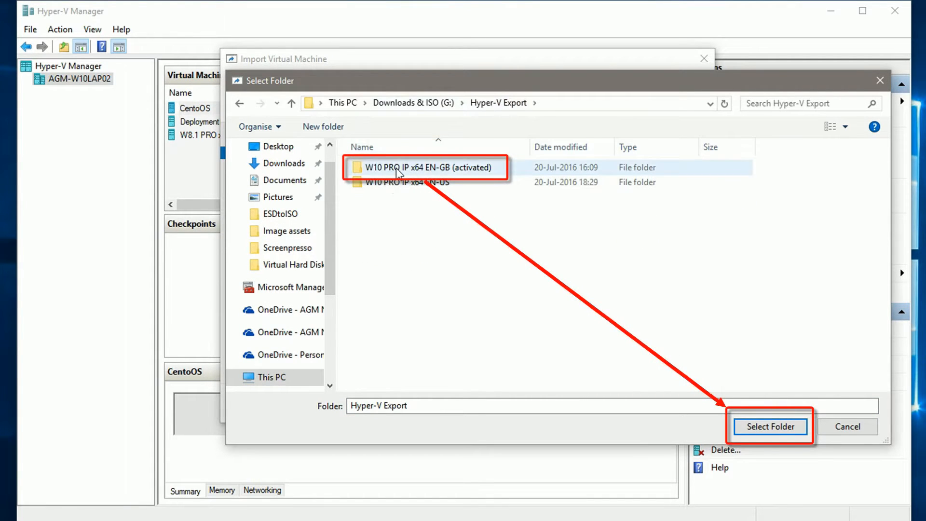
pyautogui.click(424, 167)
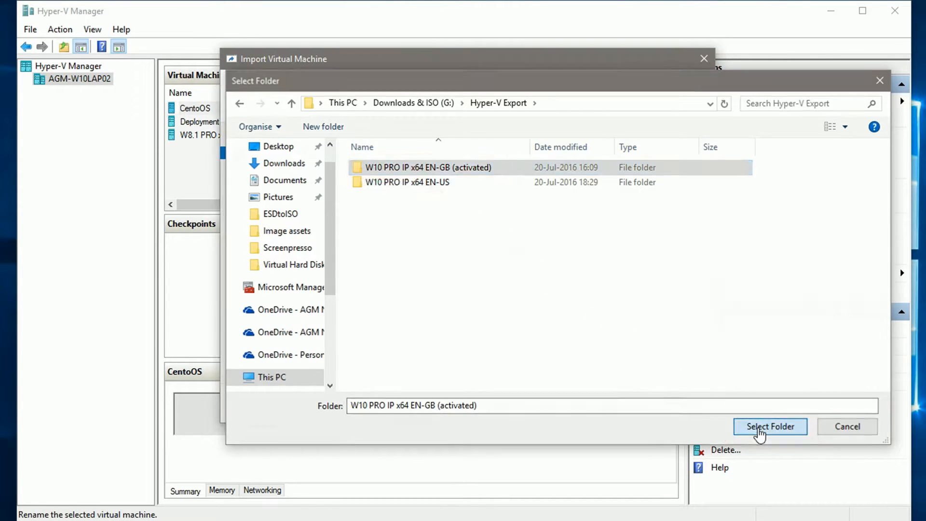
pyautogui.click(770, 426)
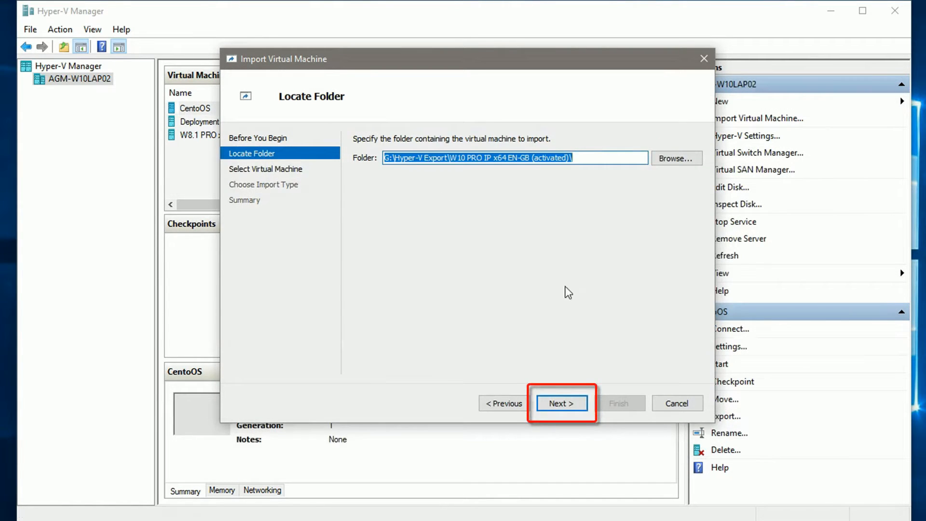
pyautogui.click(562, 404)
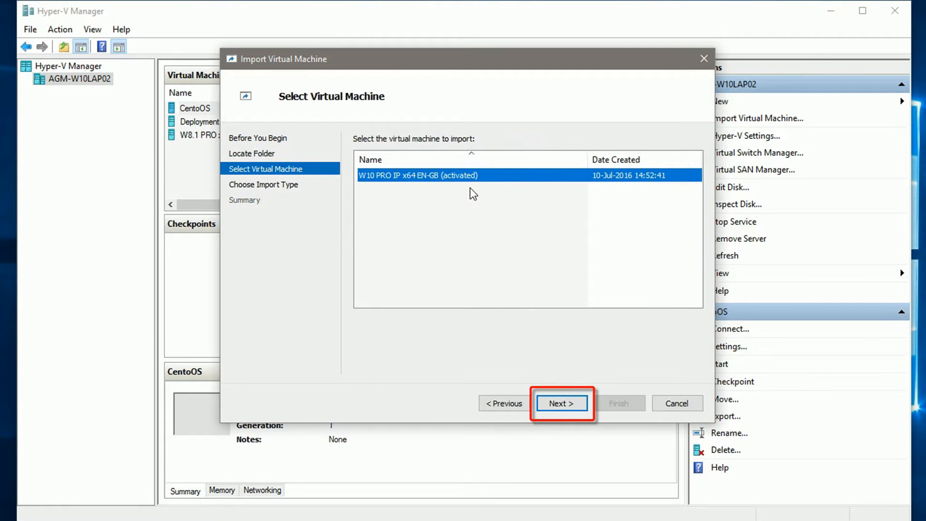
# Accept the listed VM and pick 'Restore the virtual machine (use the existing unique ID)'.
pyautogui.click(561, 403)
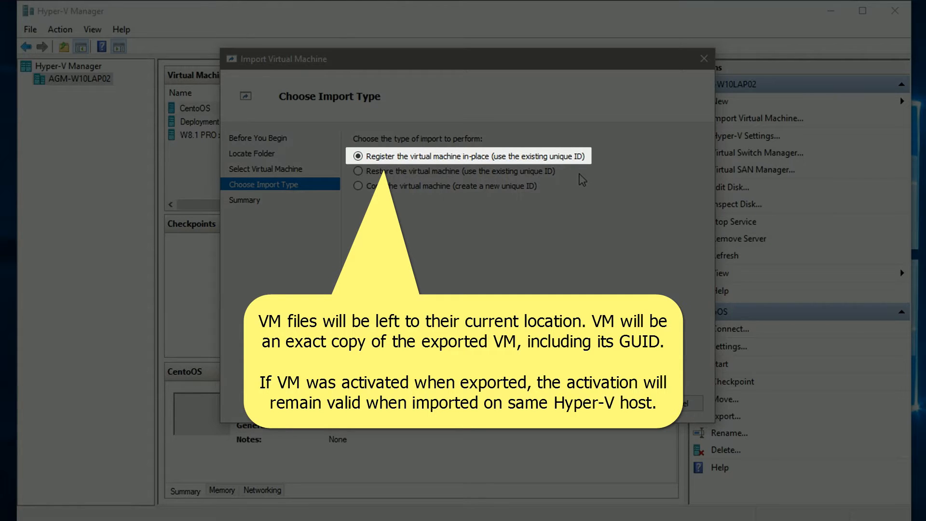
pyautogui.moveTo(566, 172)
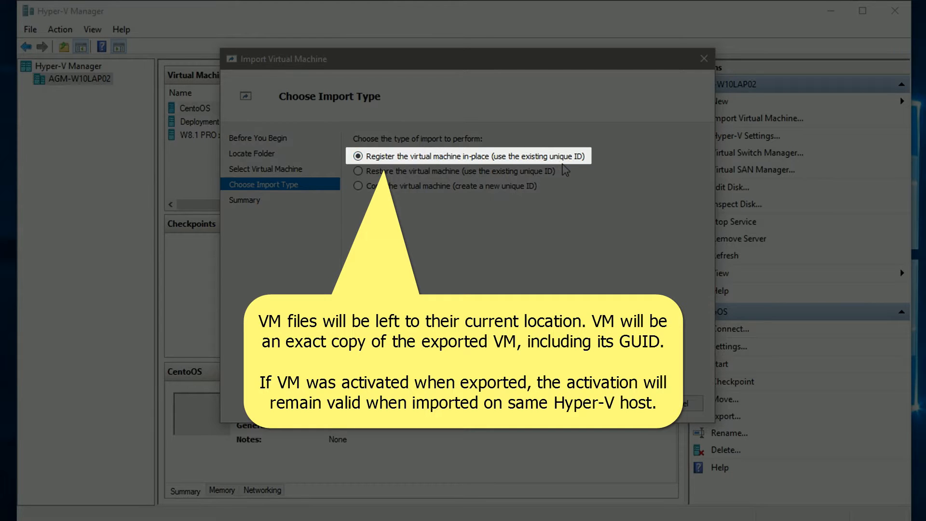
pyautogui.click(358, 171)
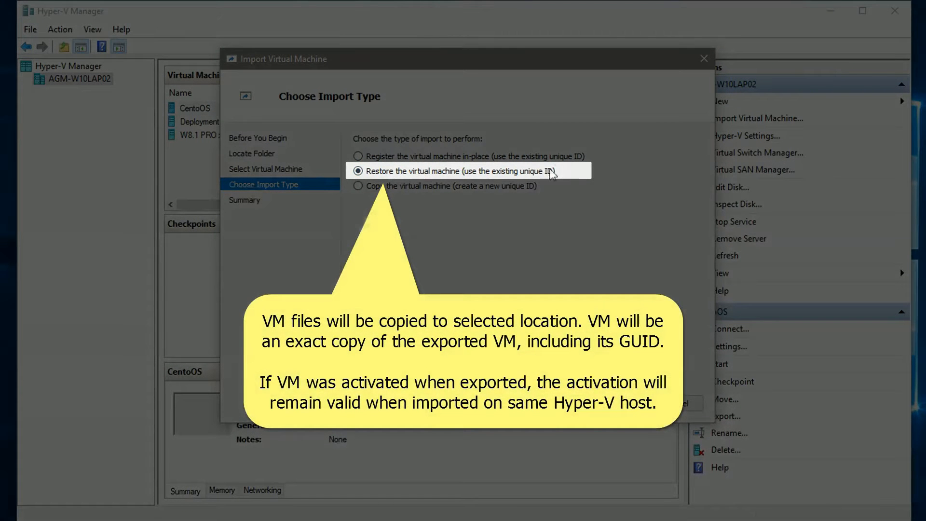
pyautogui.moveTo(567, 173)
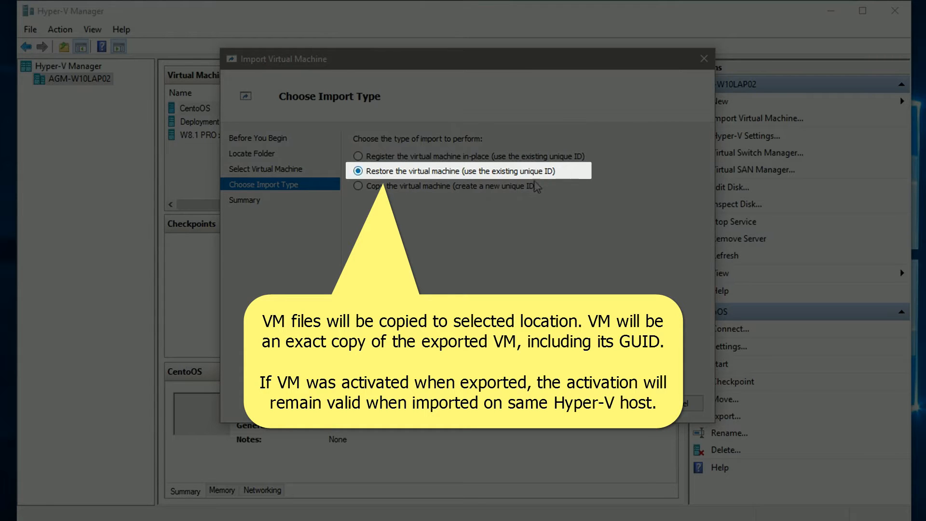
pyautogui.click(357, 186)
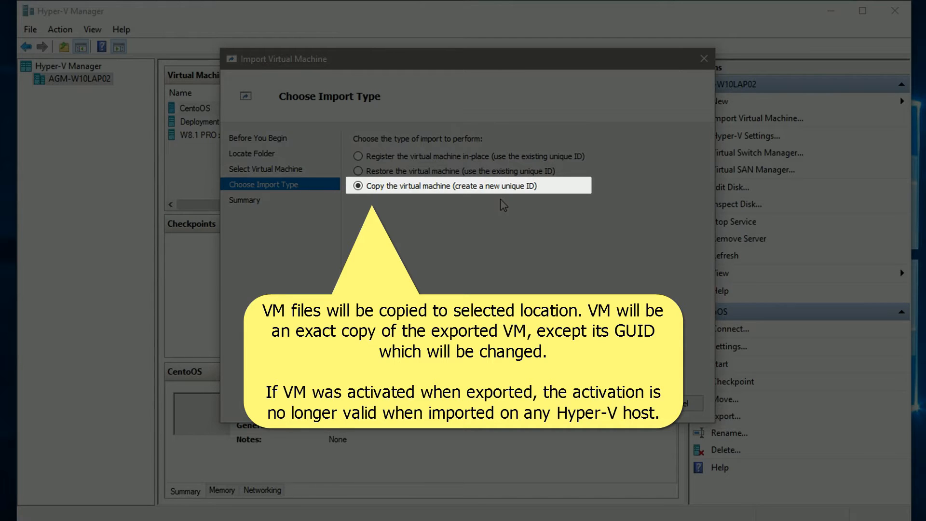
pyautogui.moveTo(475, 201)
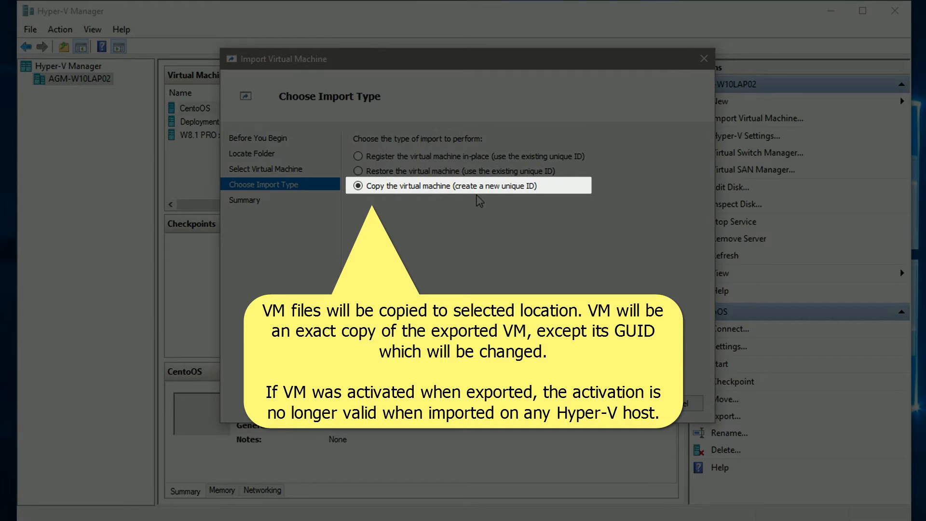
pyautogui.click(358, 156)
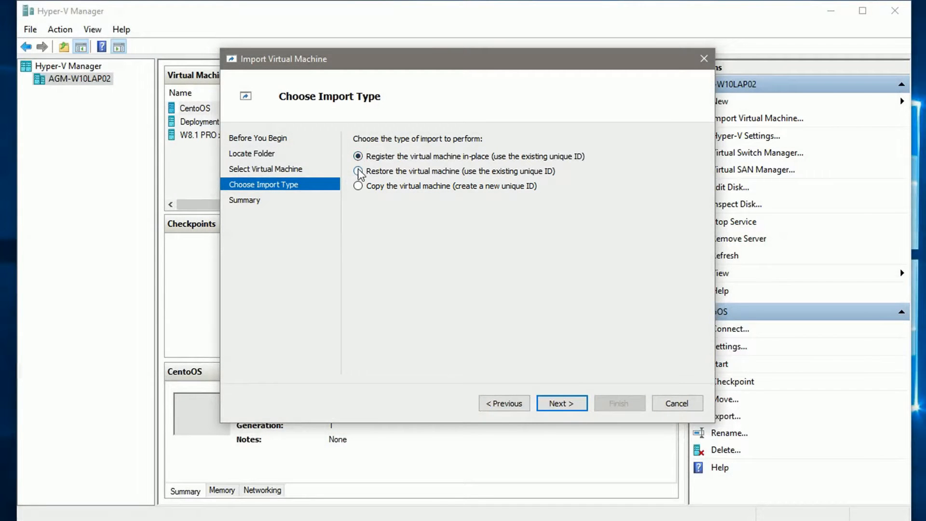
pyautogui.click(358, 171)
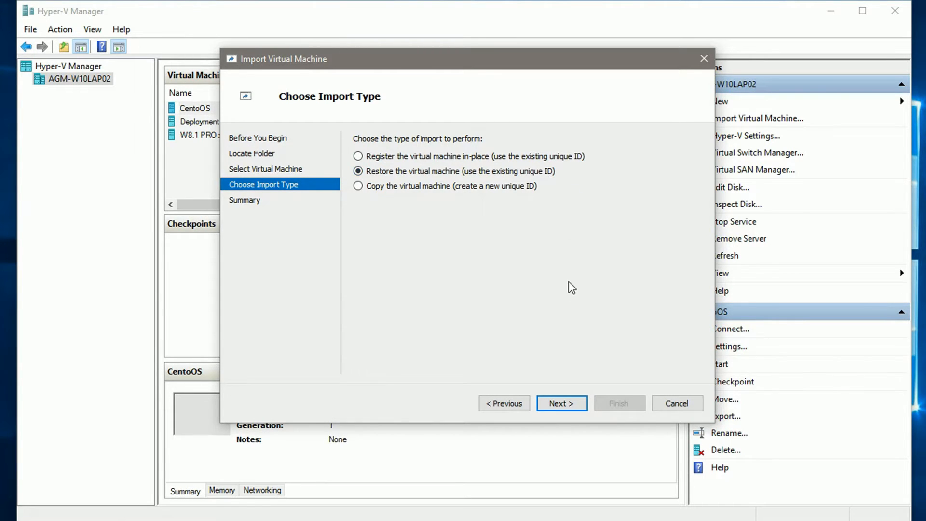
pyautogui.click(562, 403)
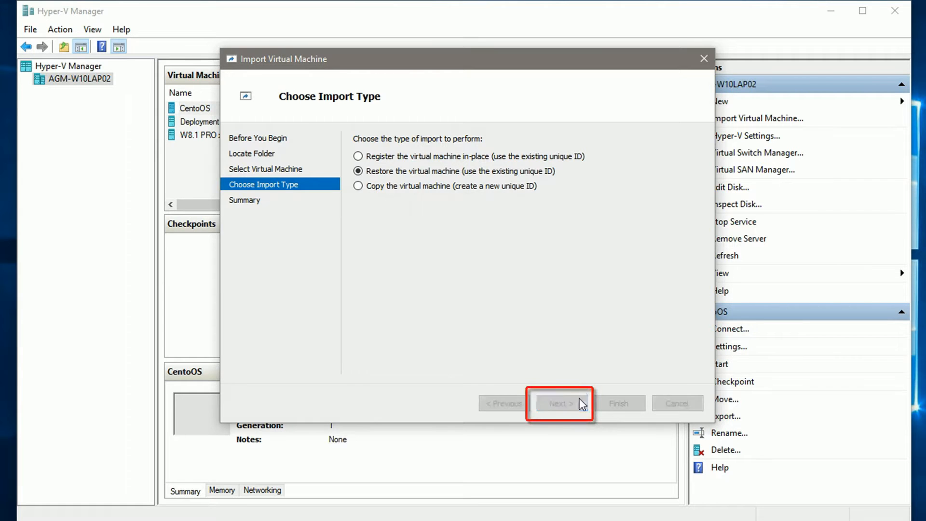
# Tick the different-location option, then open and cancel the configuration folder browser.
pyautogui.click(562, 403)
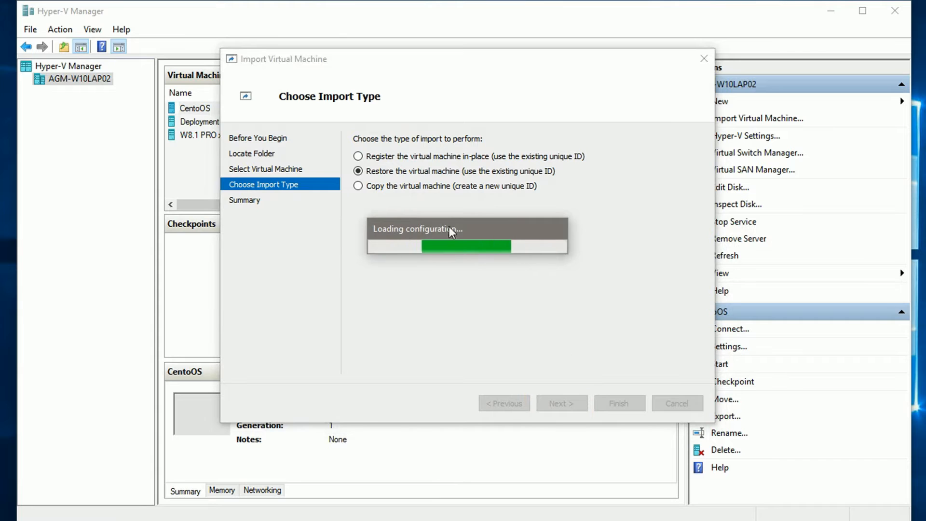
pyautogui.click(562, 403)
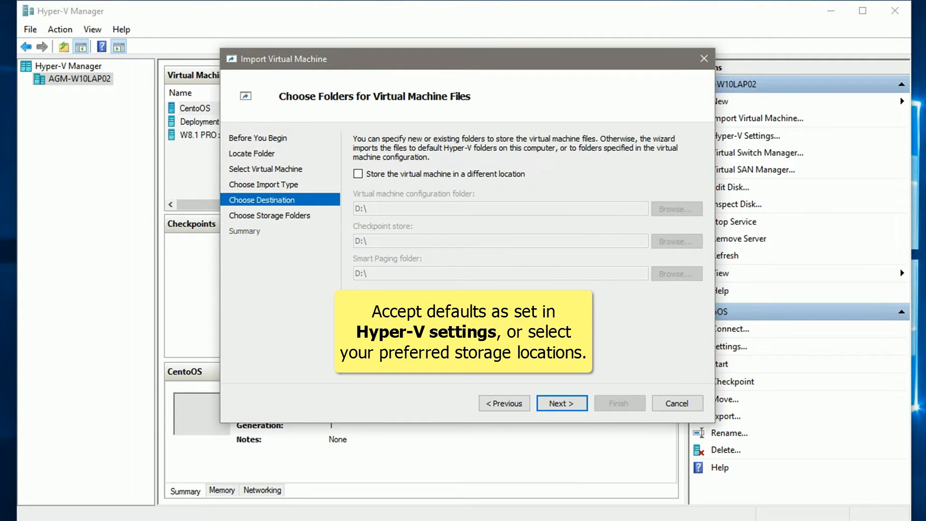
pyautogui.click(358, 173)
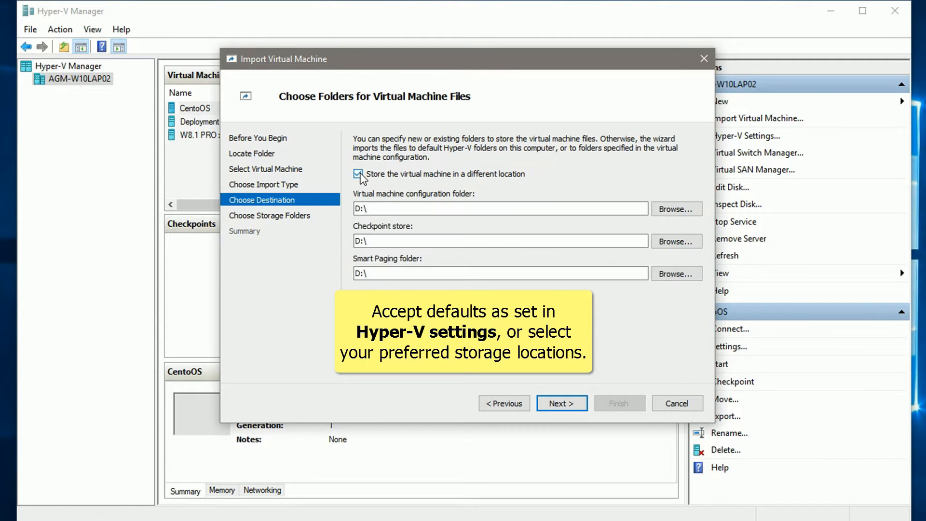
pyautogui.click(677, 209)
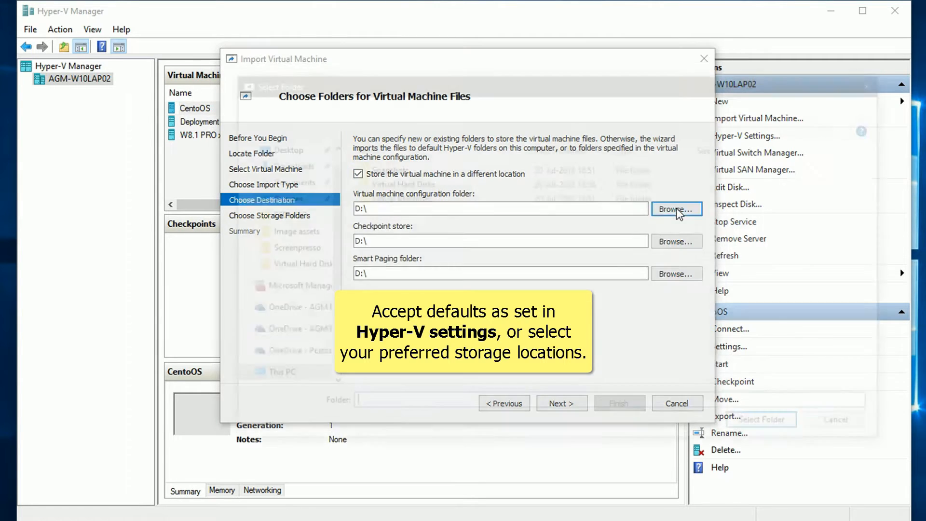
pyautogui.click(677, 209)
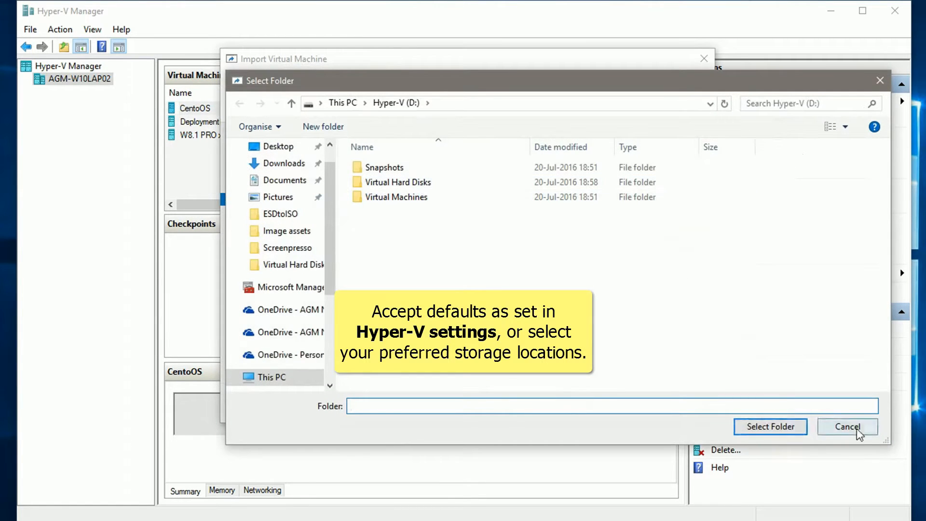
pyautogui.click(847, 427)
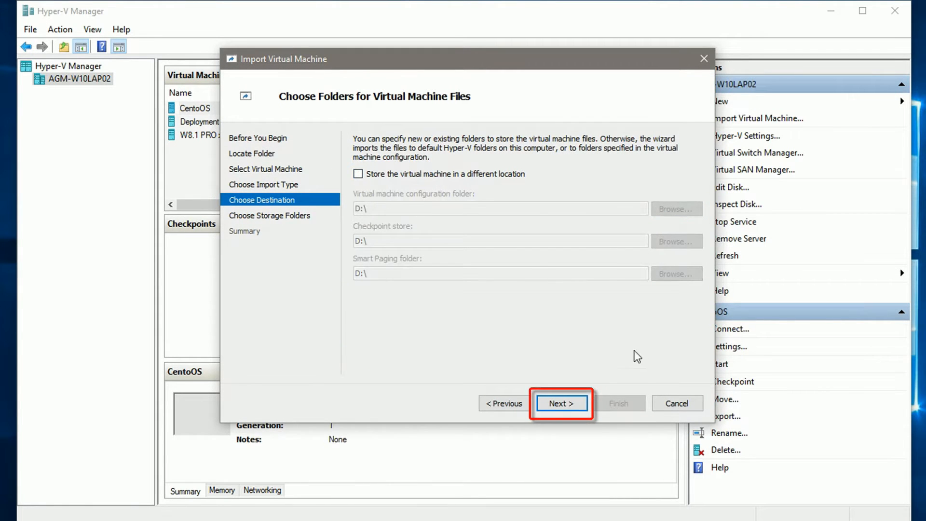
pyautogui.moveTo(563, 411)
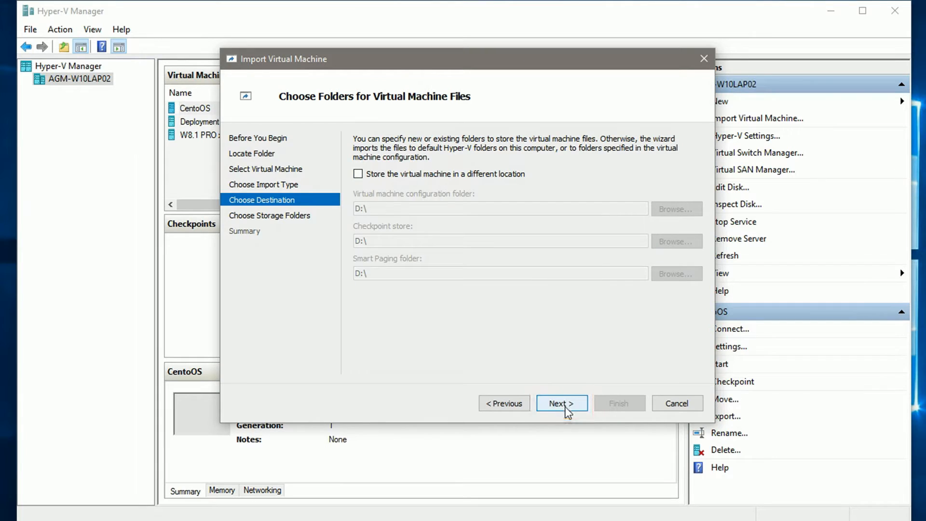
# Keep the D:\ destination folders and D:\Virtual Hard Disks\ disk location.
pyautogui.click(562, 403)
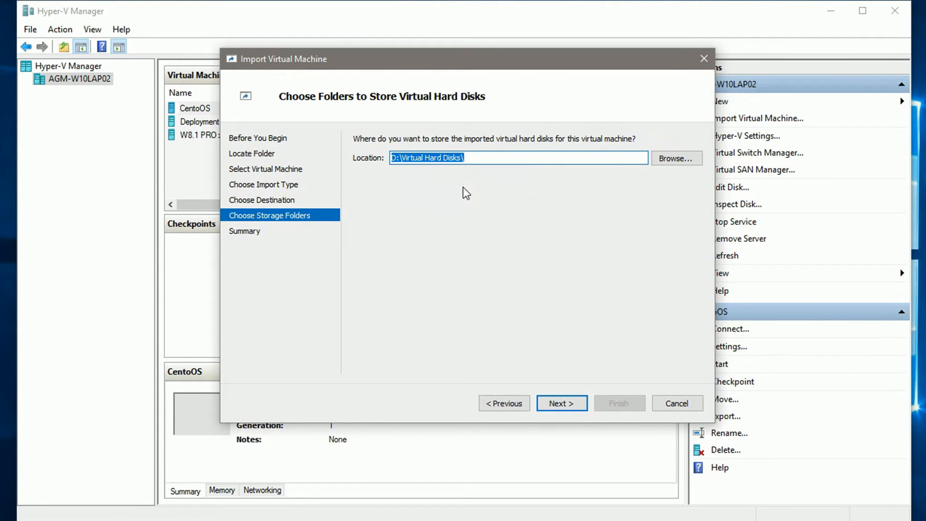
pyautogui.click(563, 404)
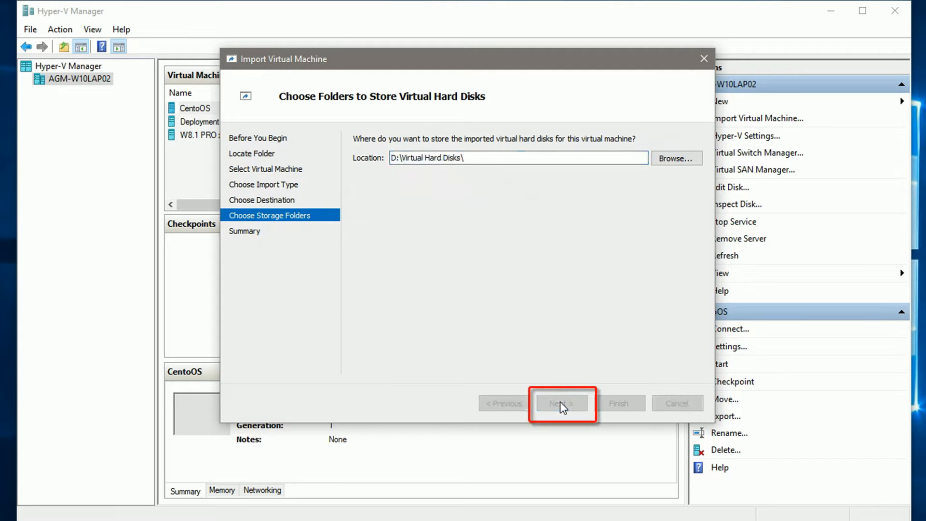
pyautogui.click(562, 404)
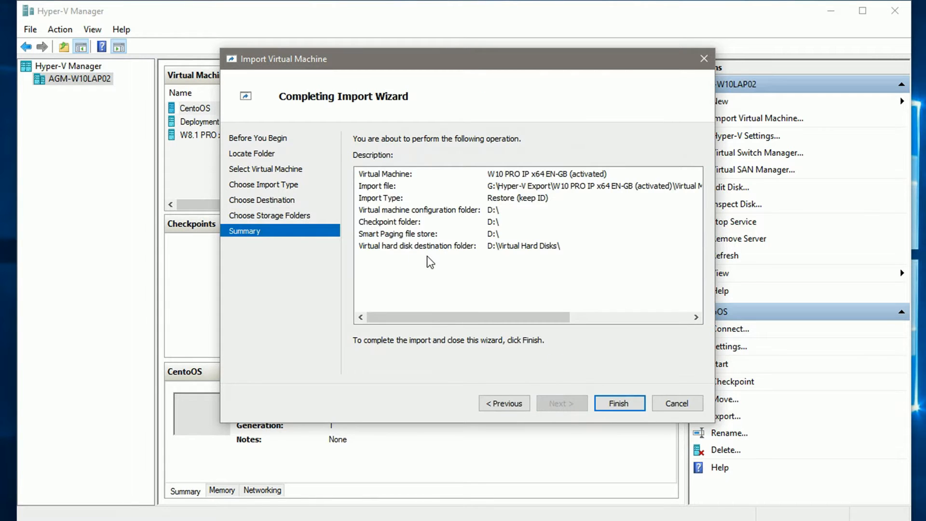
pyautogui.moveTo(602, 260)
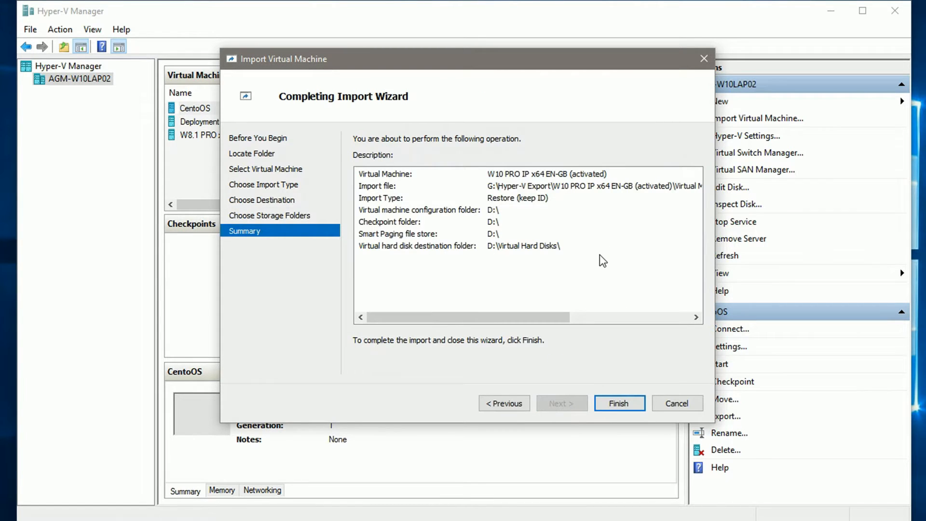
# Finish the W10 PRO IP x64 EN-GB (activated) import from the Summary page.
pyautogui.click(619, 404)
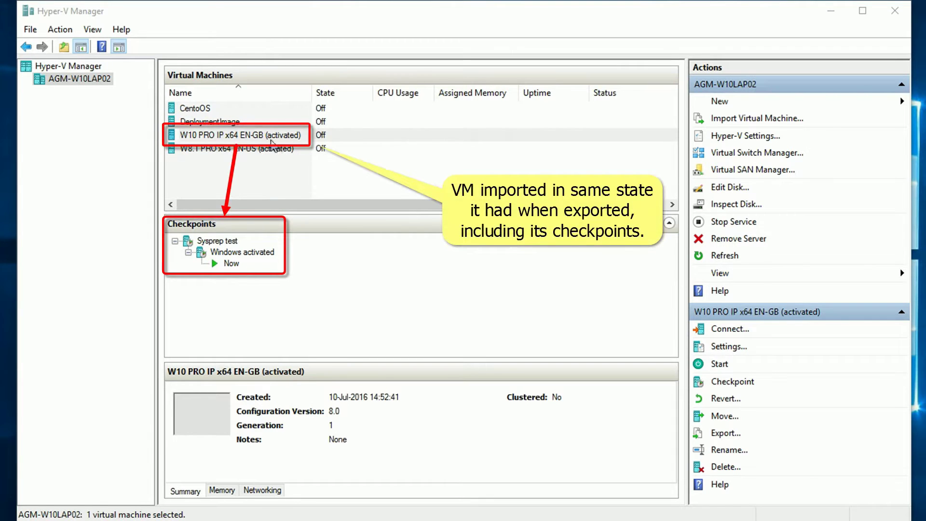
# Connect to W10 PRO IP x64 EN-GB (activated) to reach its display size options.
pyautogui.click(239, 135)
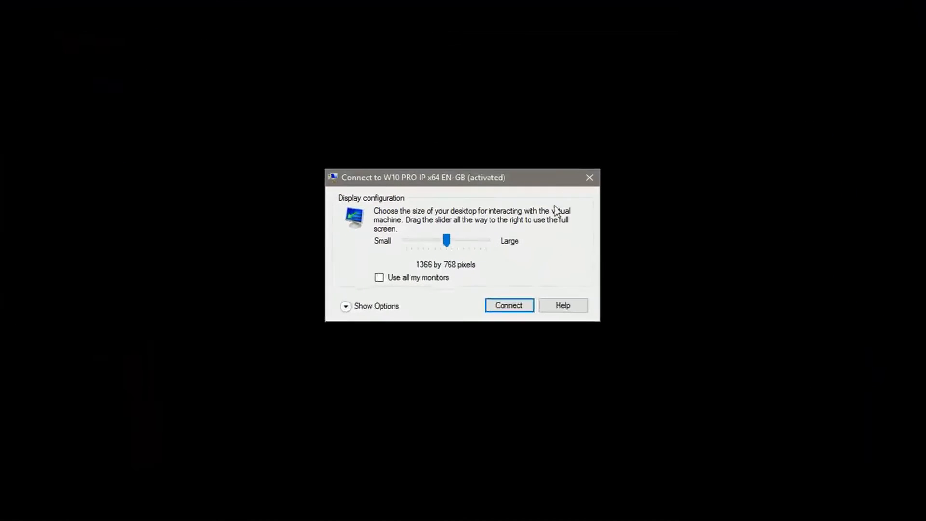
# Connect at the chosen display size, sign in to the guest, and open Start.
pyautogui.click(510, 305)
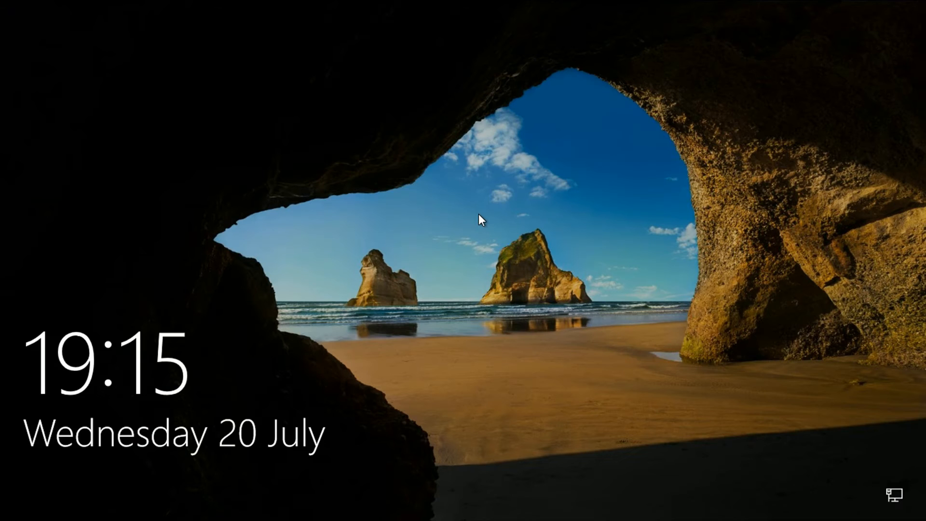
pyautogui.click(479, 219)
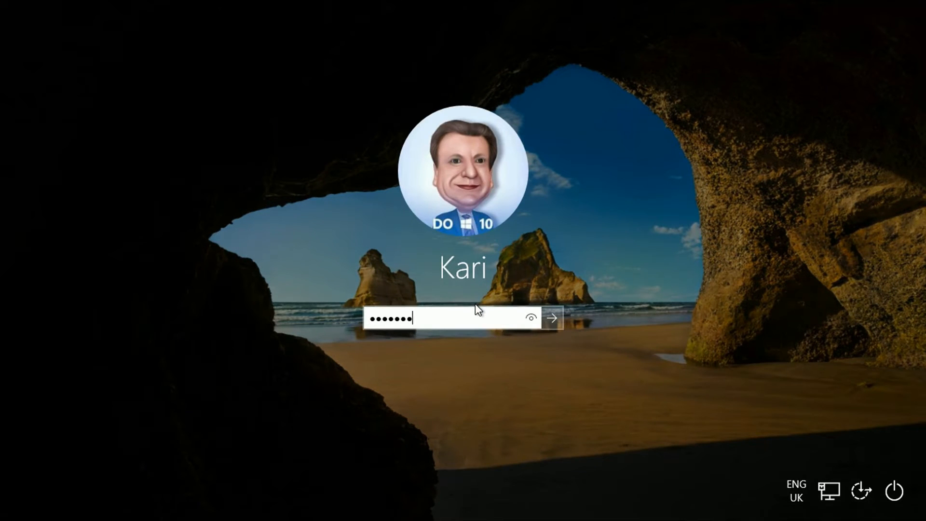
pyautogui.click(552, 317)
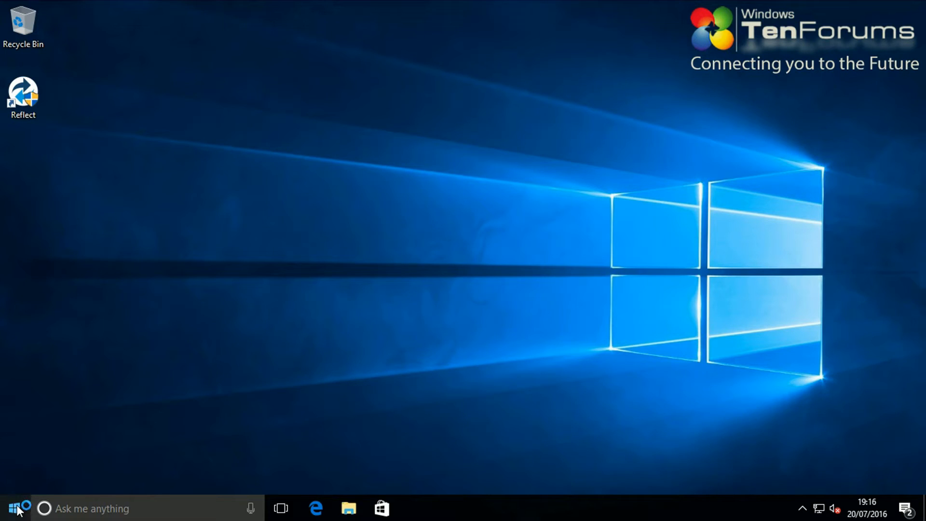
pyautogui.click(17, 507)
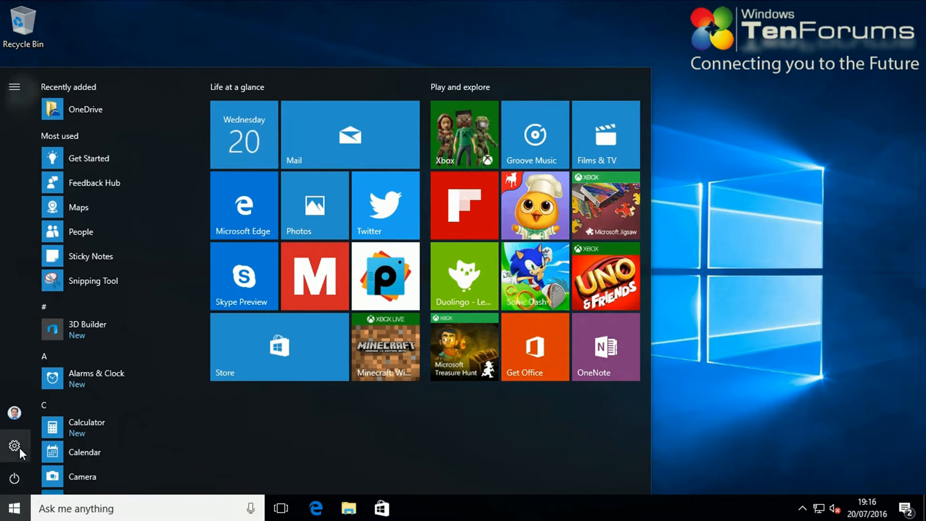
pyautogui.moveTo(15, 444)
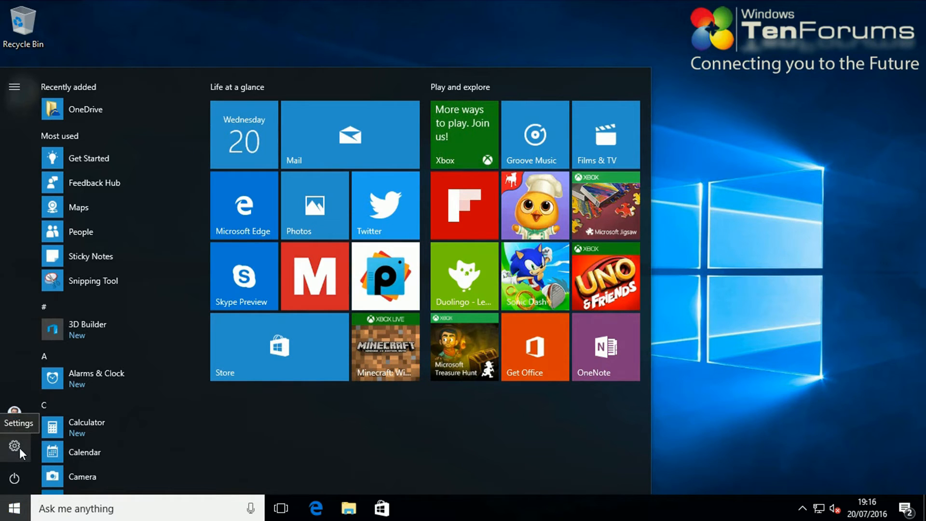
# Review Windows Update and activation in Update & security, then shut the guest down.
pyautogui.click(13, 447)
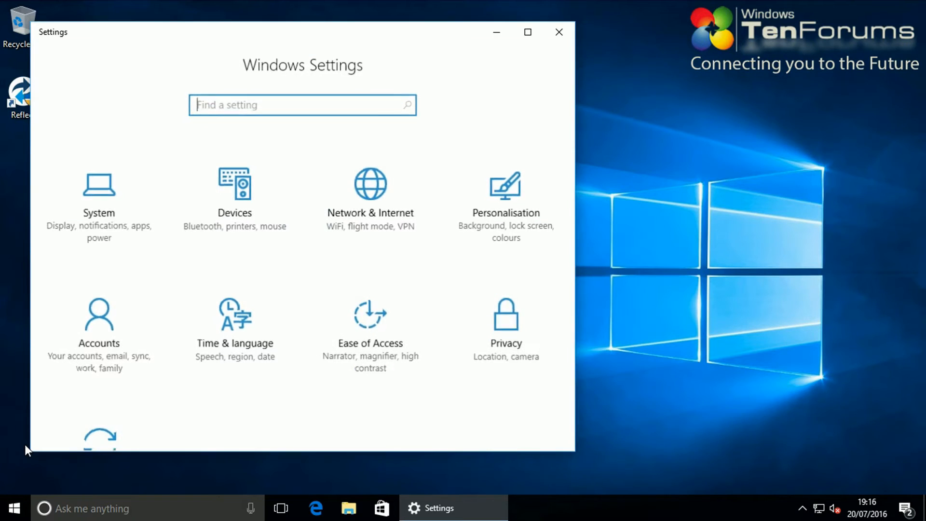
pyautogui.scroll(-3)
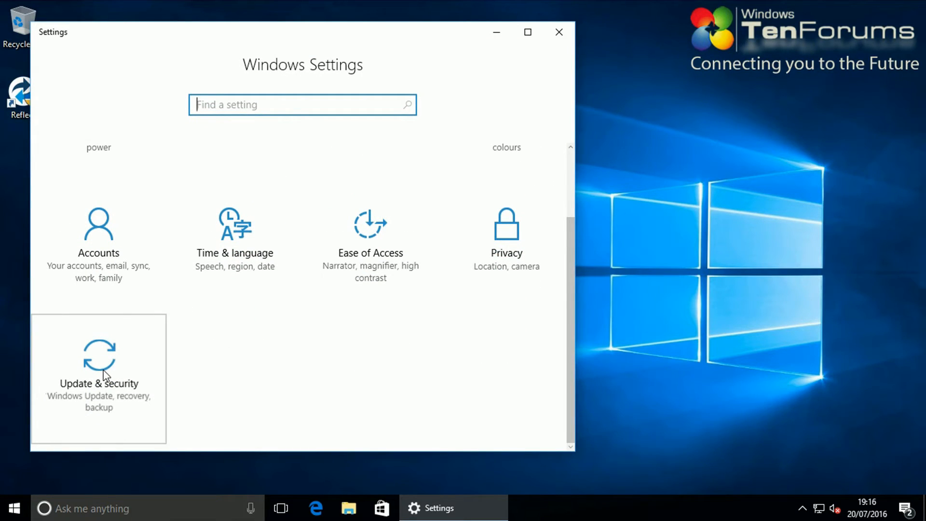
pyautogui.click(101, 366)
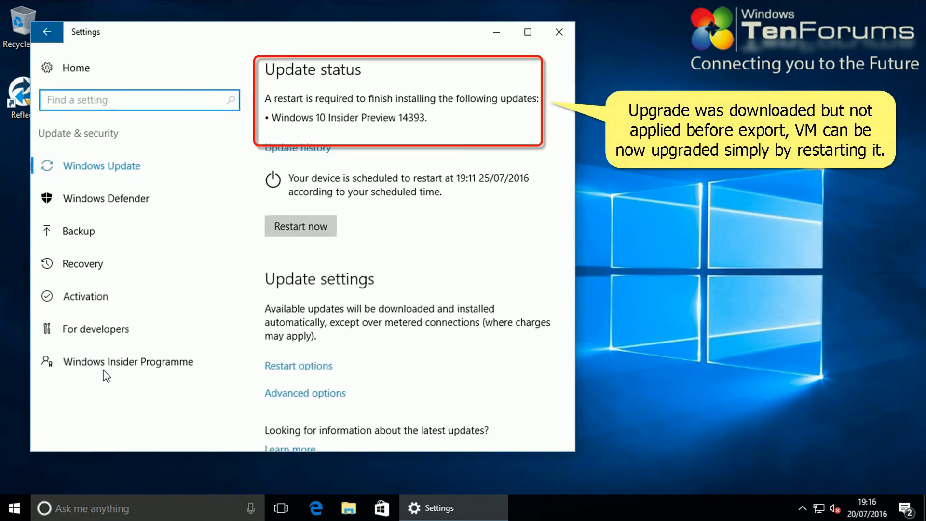
pyautogui.moveTo(86, 296)
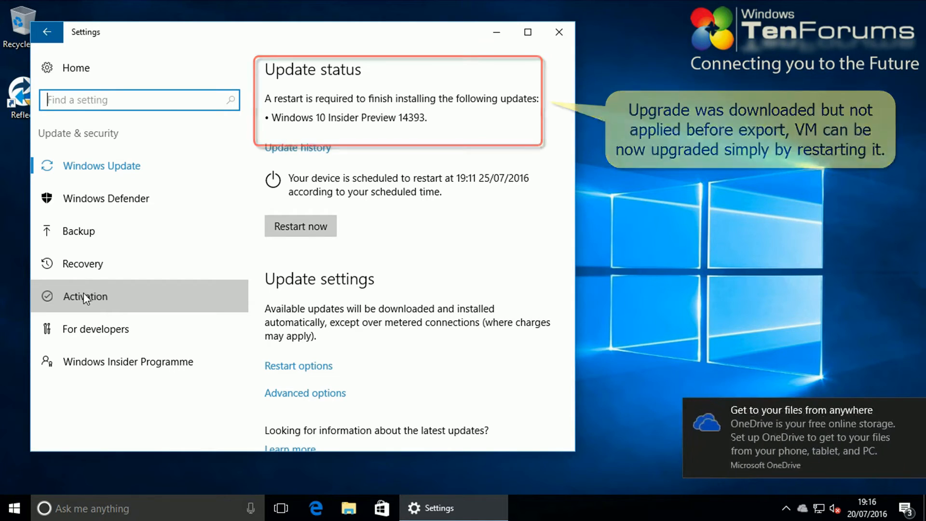
pyautogui.click(85, 296)
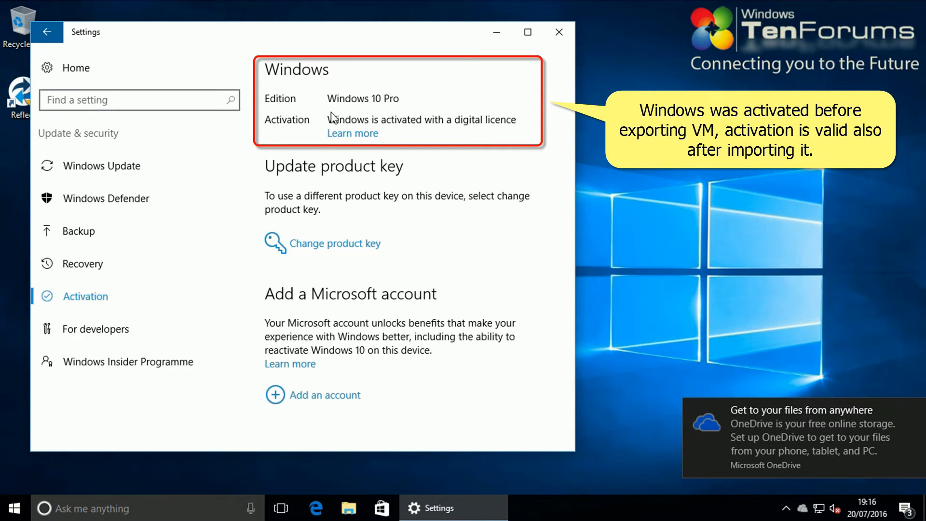
pyautogui.moveTo(500, 152)
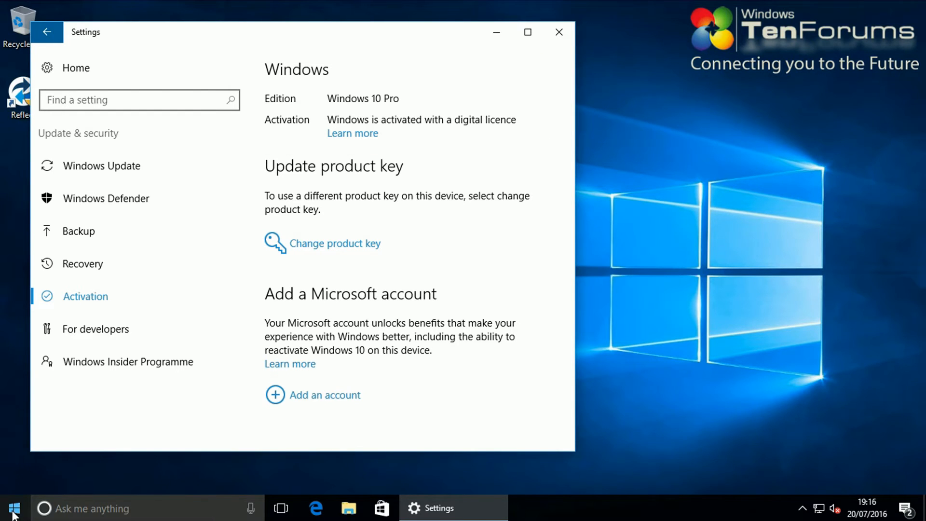
pyautogui.rightClick(9, 516)
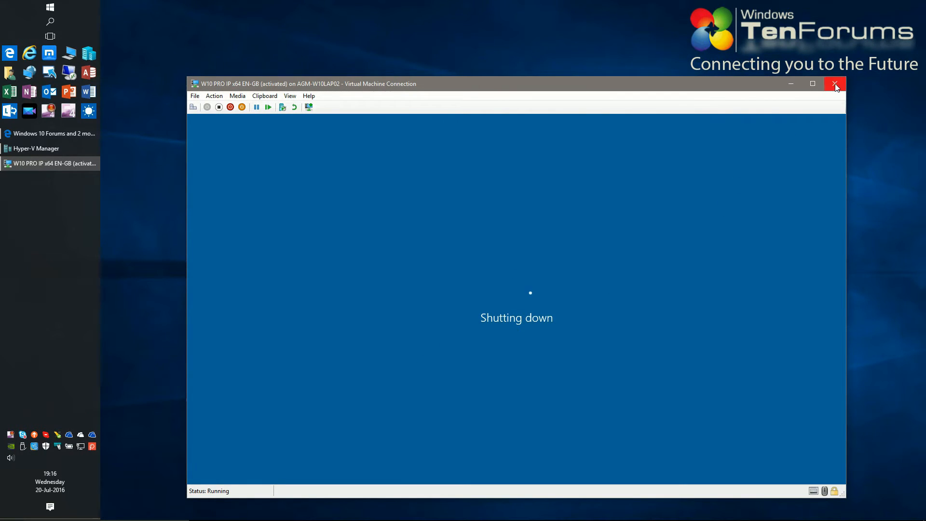
pyautogui.click(835, 83)
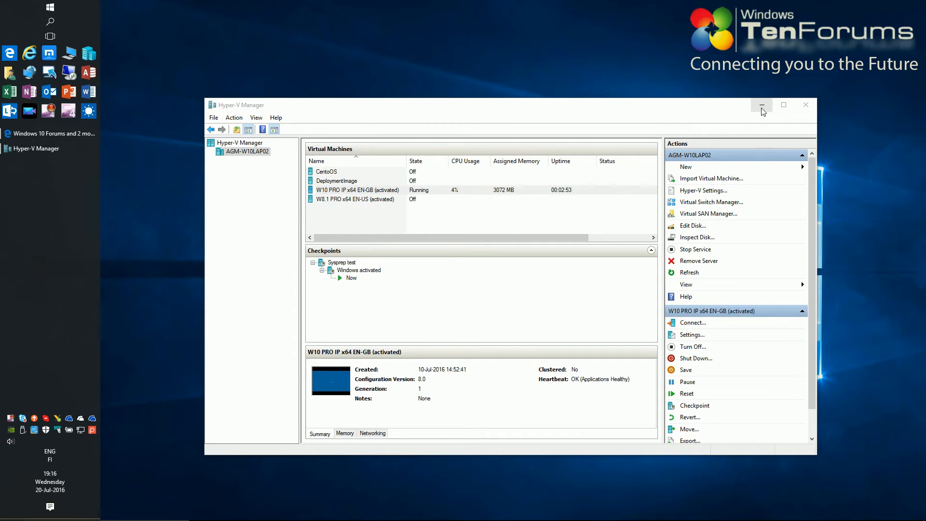
# Minimize Hyper-V Manager and open the host Start menu.
pyautogui.click(762, 105)
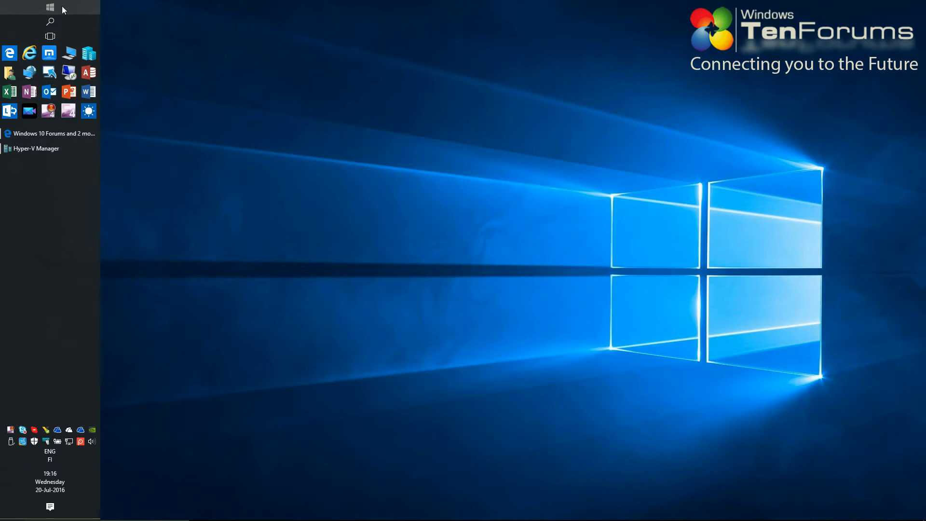
pyautogui.click(49, 7)
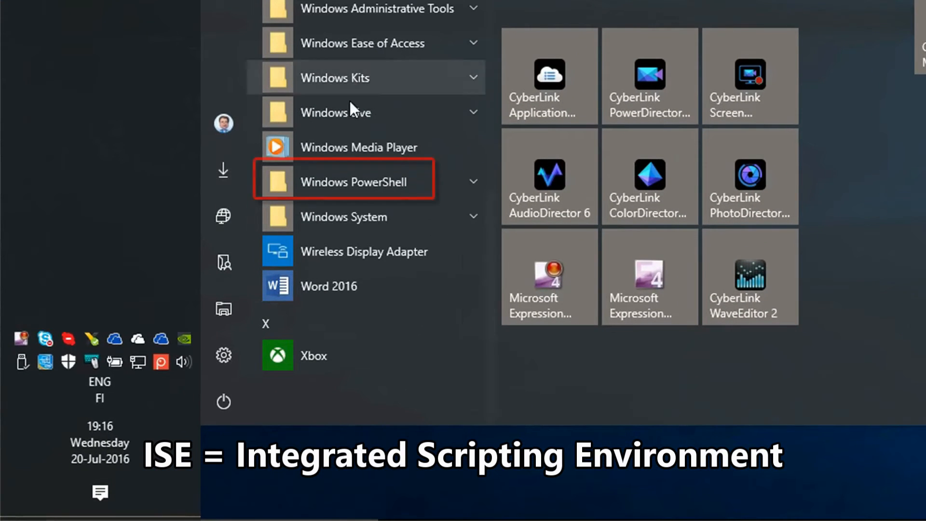
# Run Windows PowerShell ISE as administrator from the Start menu's Windows PowerShell folder.
pyautogui.click(354, 182)
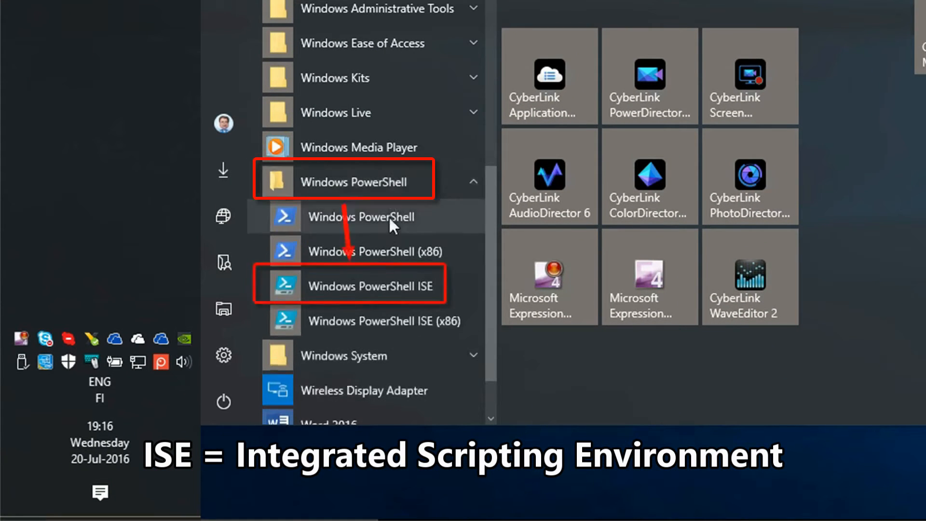
pyautogui.moveTo(388, 265)
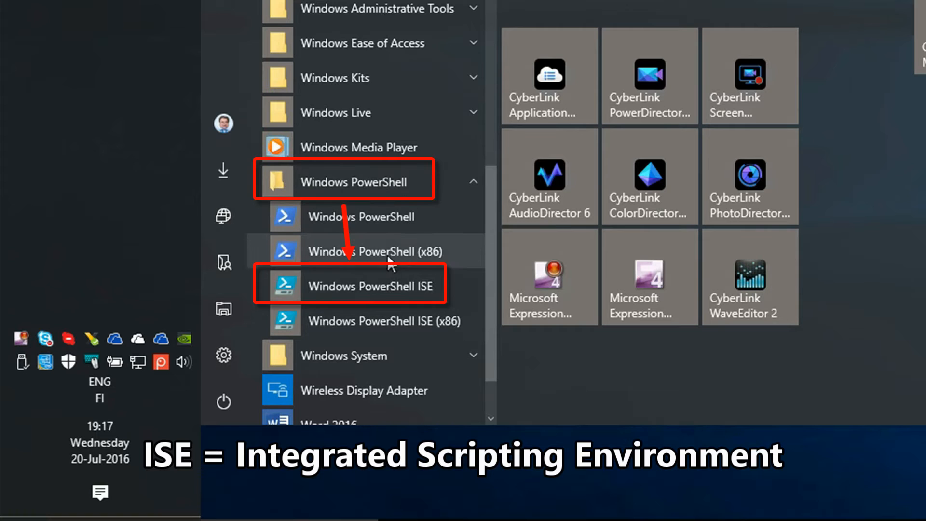
pyautogui.rightClick(372, 285)
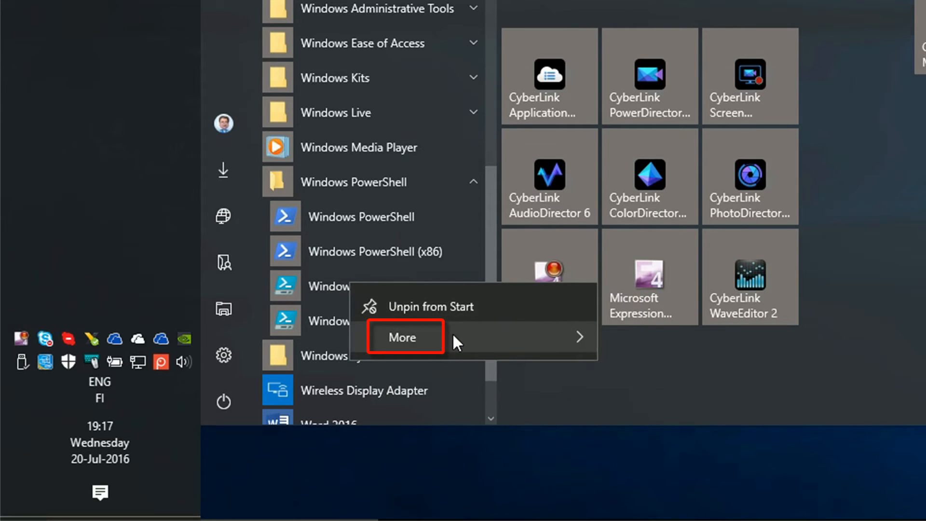
pyautogui.click(402, 337)
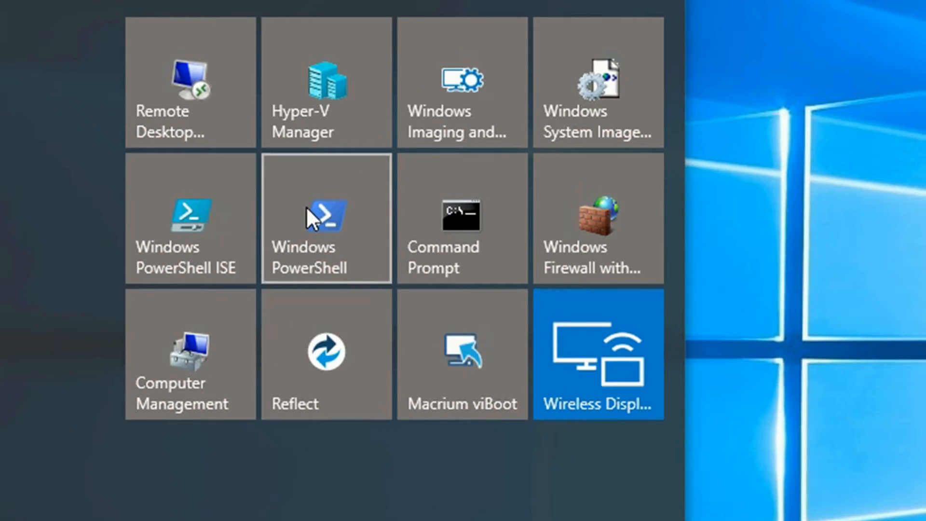
pyautogui.rightClick(315, 219)
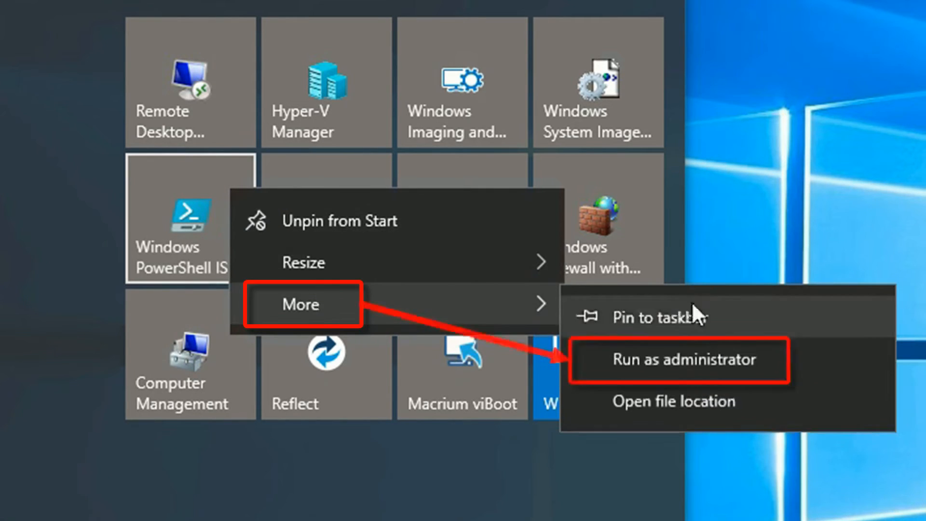
pyautogui.moveTo(753, 364)
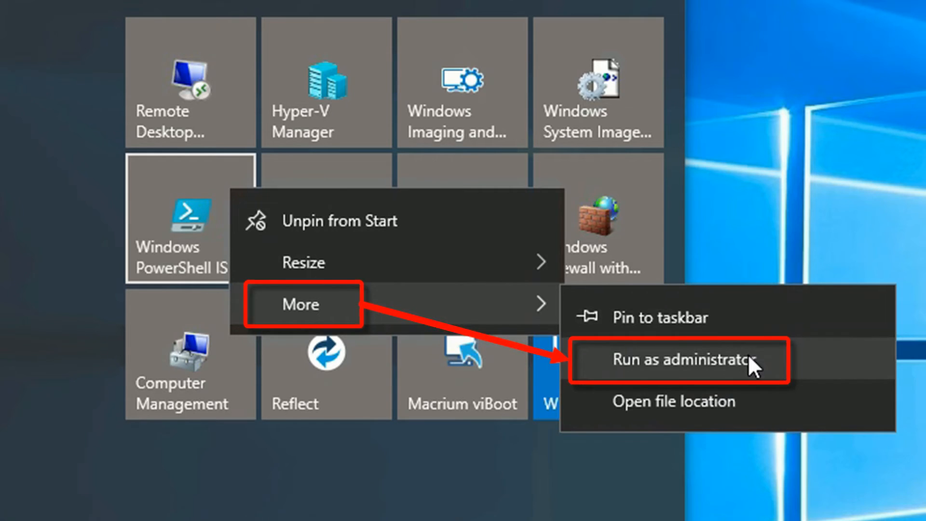
pyautogui.click(683, 360)
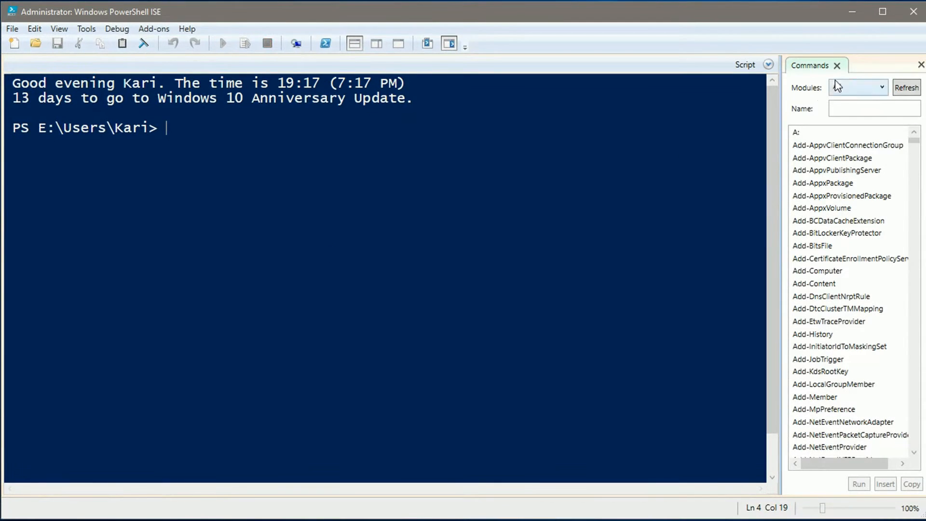
# Enter Import-VM with the G:\Hyper-V Export path to the W10 PRO IP x64 EN-US Virtual Machines folder.
pyautogui.click(843, 65)
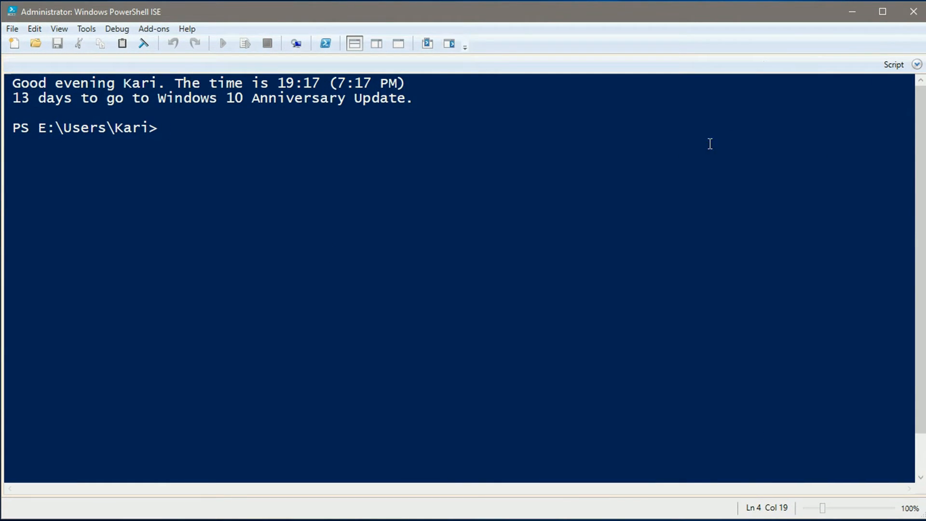
pyautogui.moveTo(257, 147)
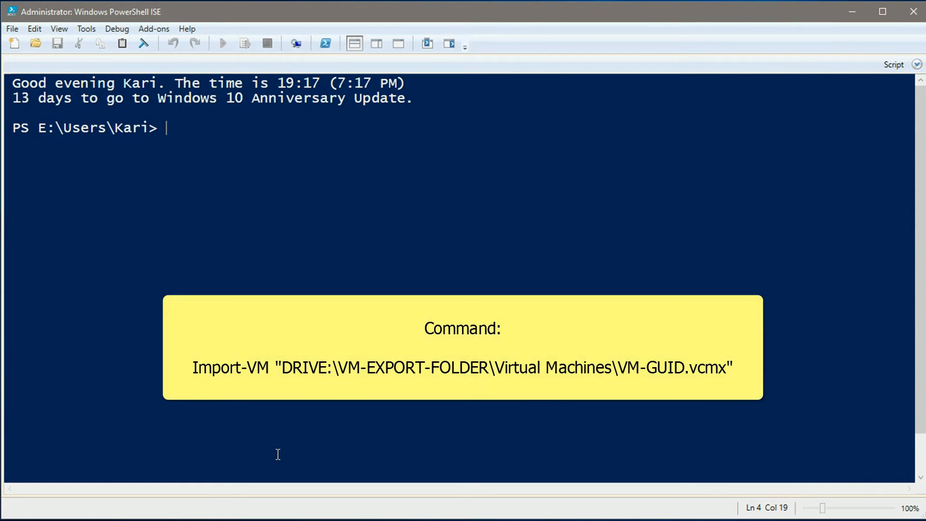
pyautogui.write('Import-')
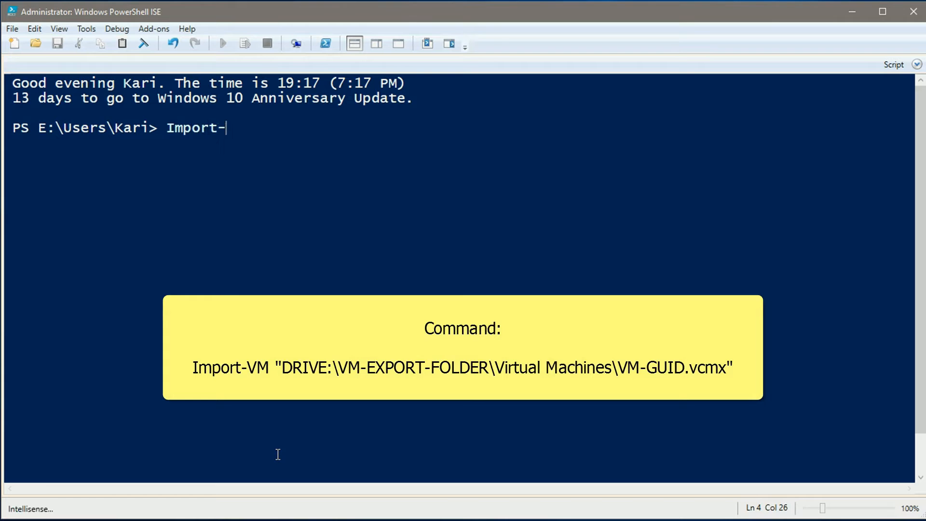
pyautogui.write('VM')
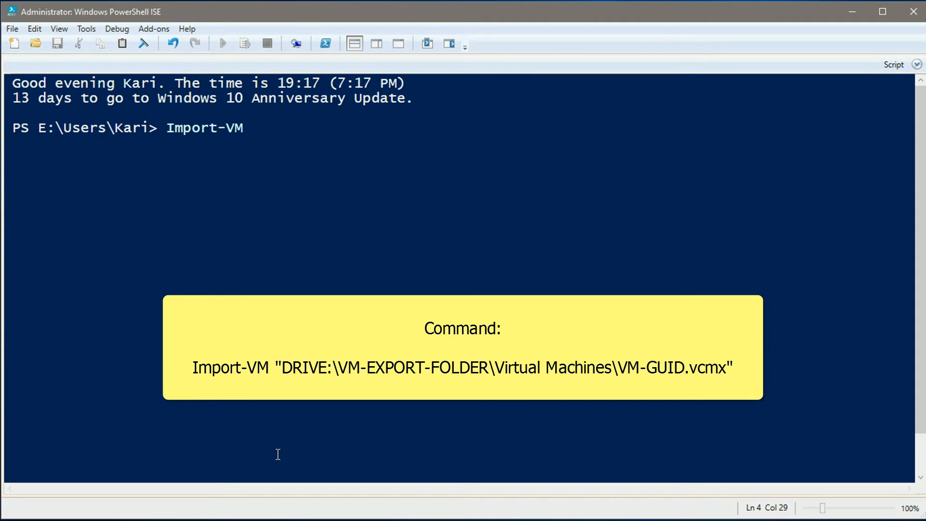
pyautogui.write('G:')
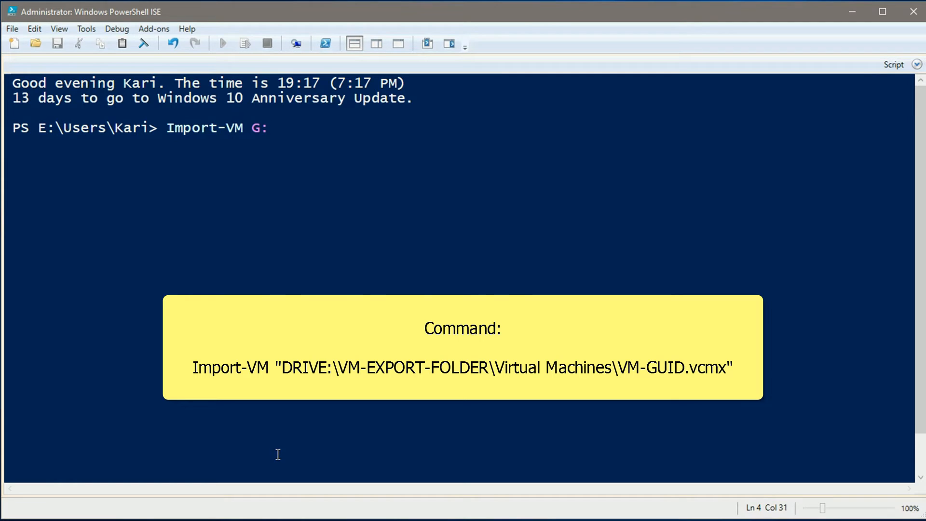
pyautogui.write('\\H')
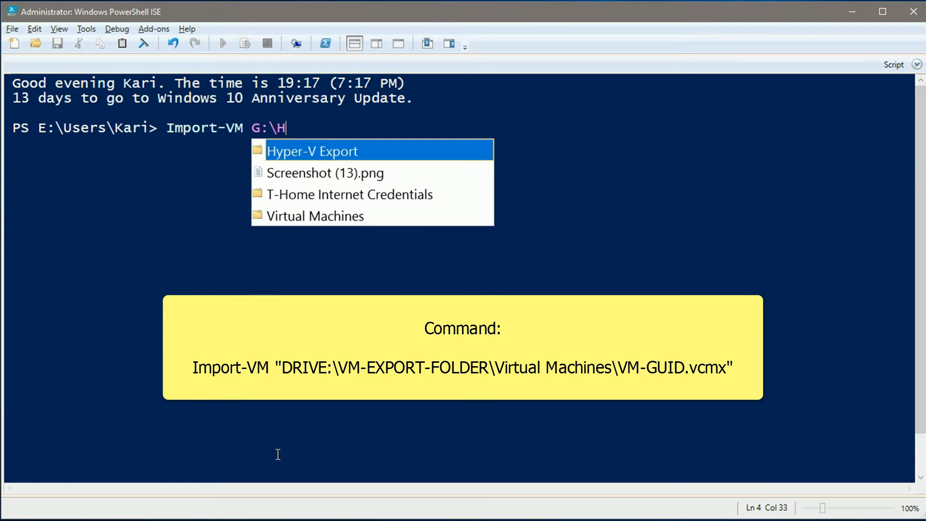
pyautogui.press('Down')
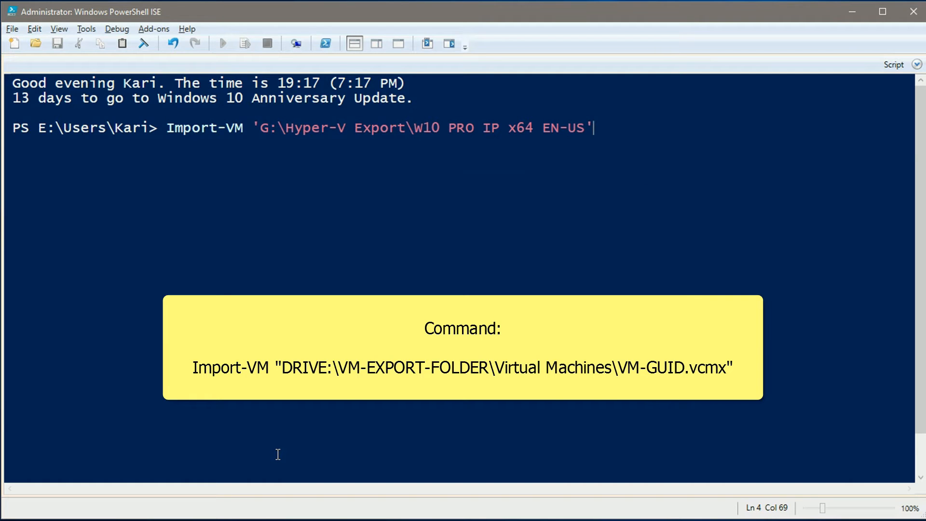
pyautogui.write('\\')
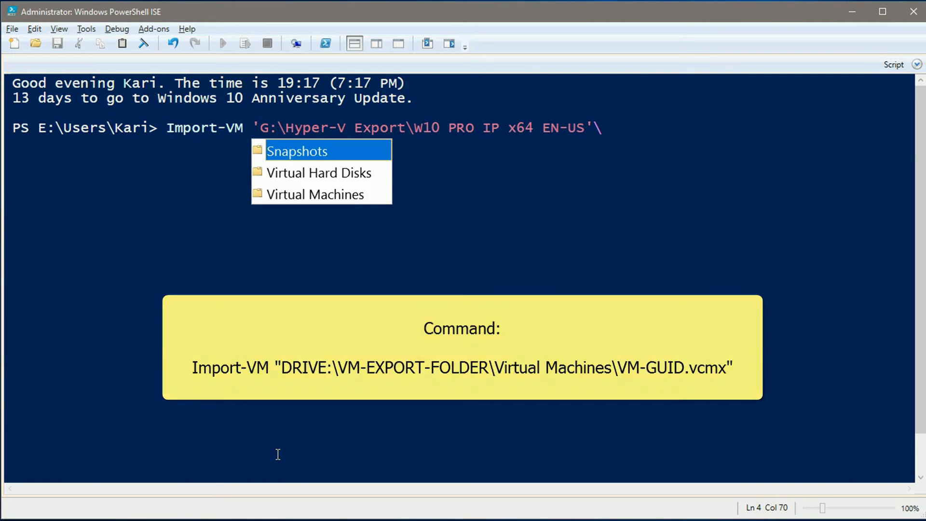
pyautogui.click(315, 194)
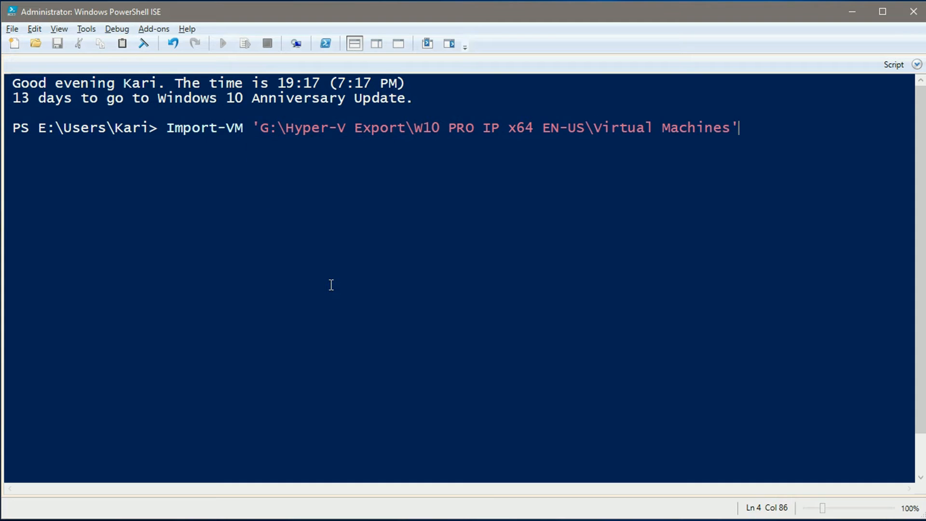
pyautogui.write('\\')
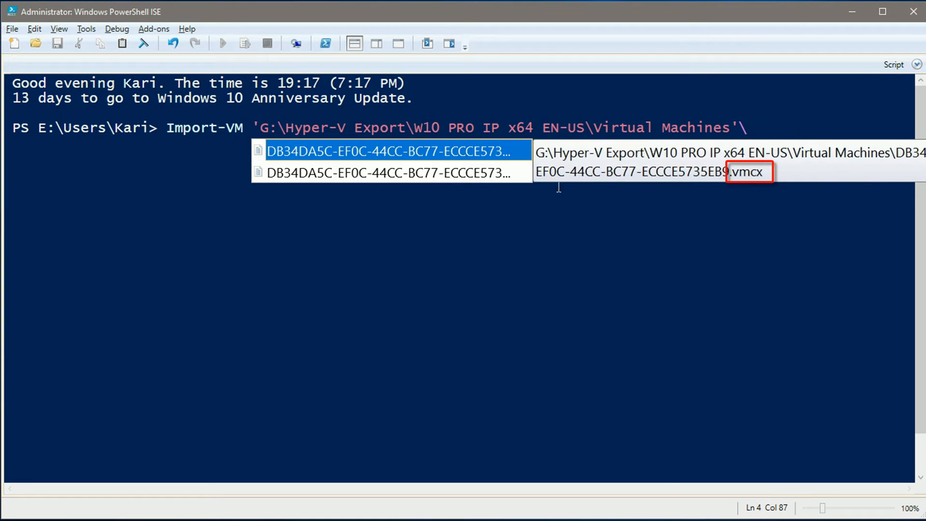
pyautogui.moveTo(760, 199)
pyautogui.write('\\DB34DA5C-EF0C-44CC-BC77-ECCCE5735EB9.vmcx')
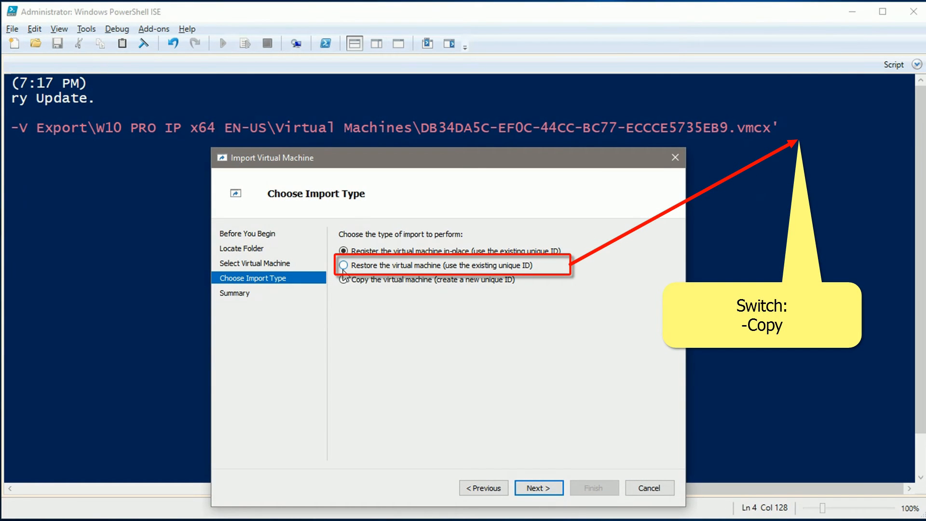
# Add the -Copy and -GenerateNewId switches to the Import-VM command and run it.
pyautogui.click(343, 265)
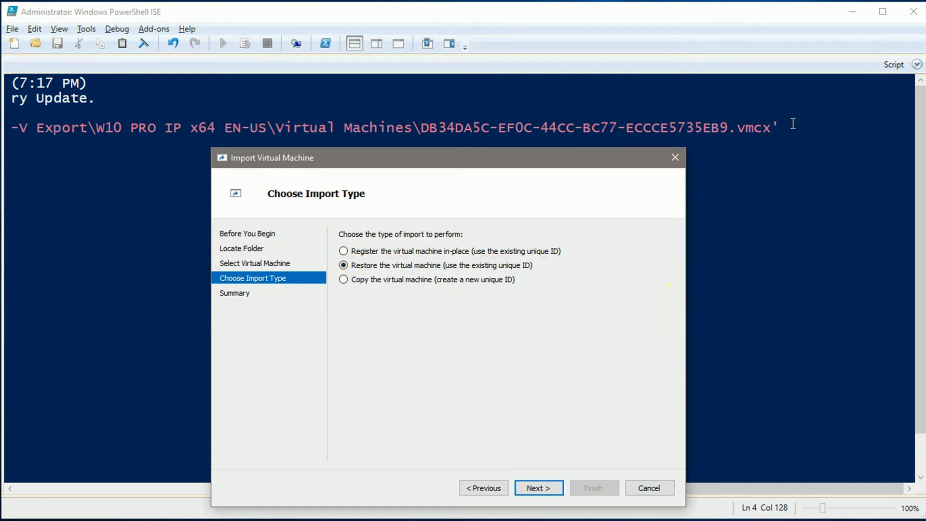
pyautogui.write('c')
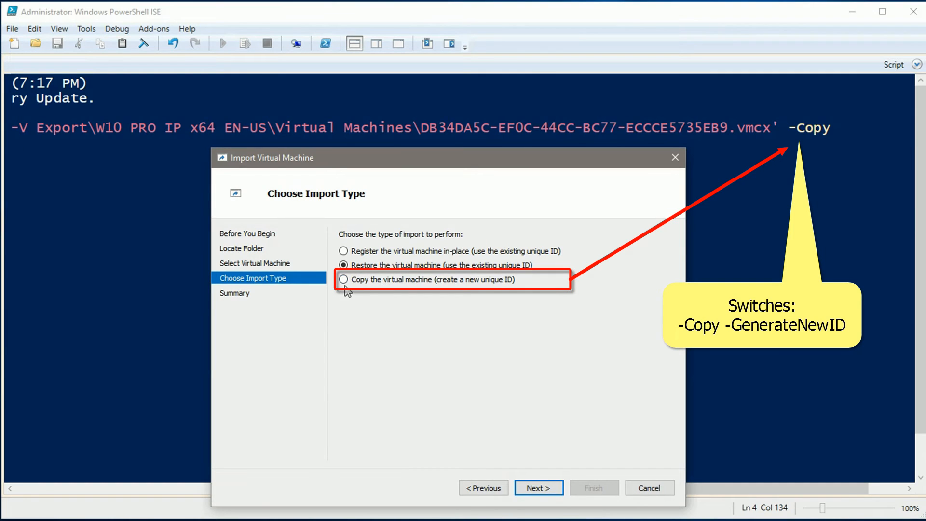
pyautogui.click(343, 280)
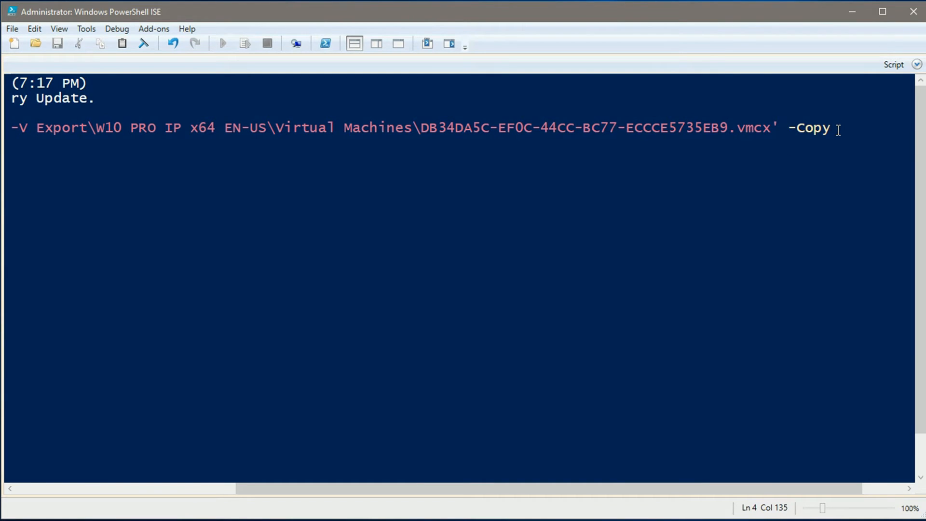
pyautogui.write('-GenerateNewId')
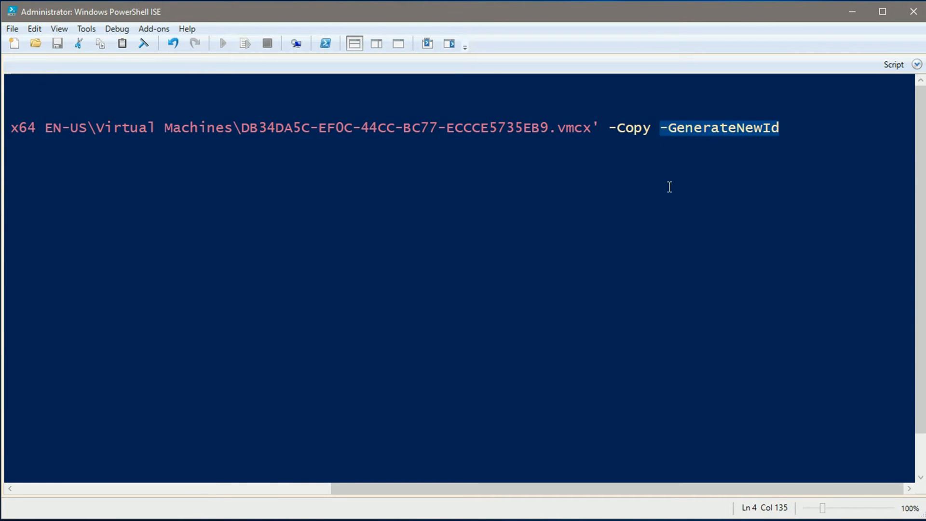
pyautogui.click(223, 43)
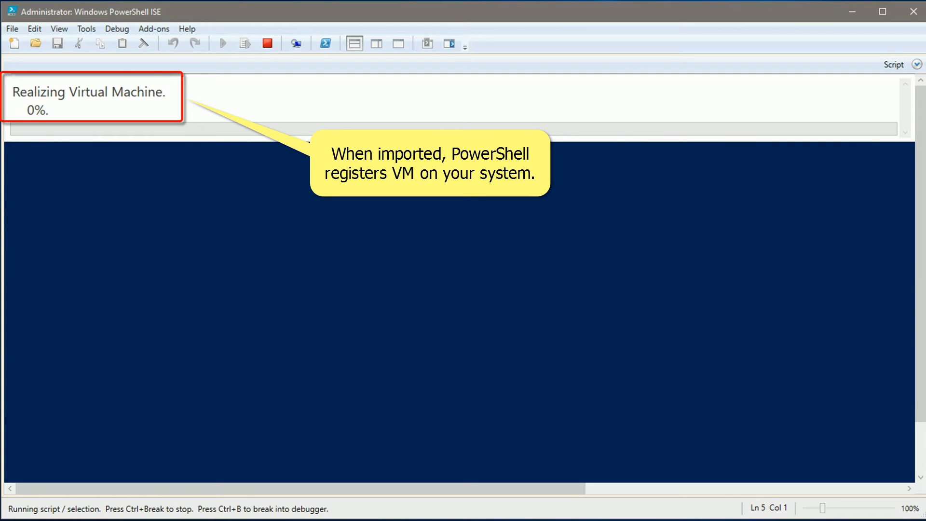
pyautogui.moveTo(42, 92)
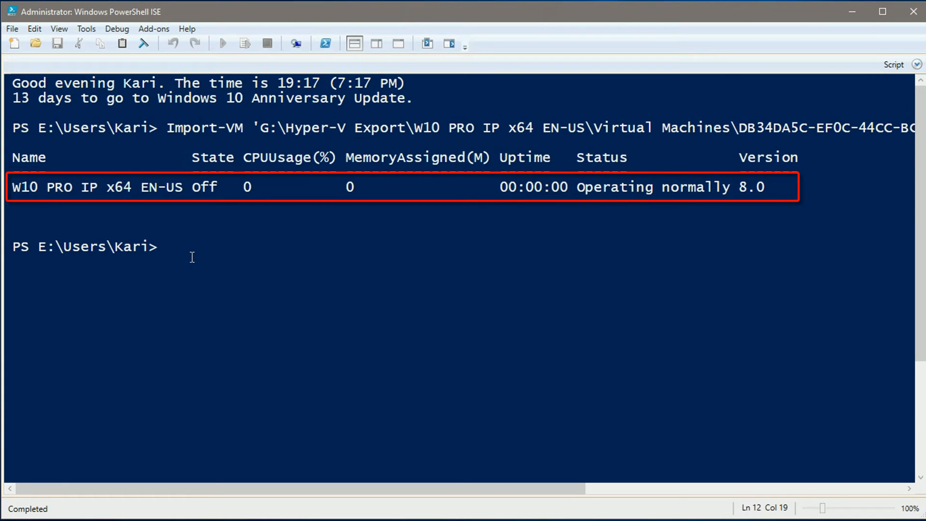
pyautogui.moveTo(292, 233)
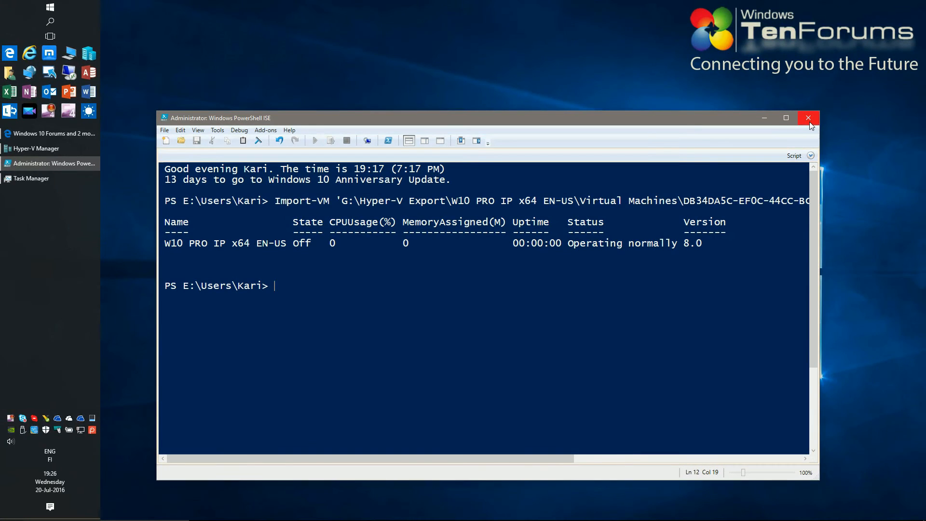
# Close PowerShell ISE and start the imported W10 PRO IP x64 EN-US machine from Hyper-V Manager.
pyautogui.click(809, 118)
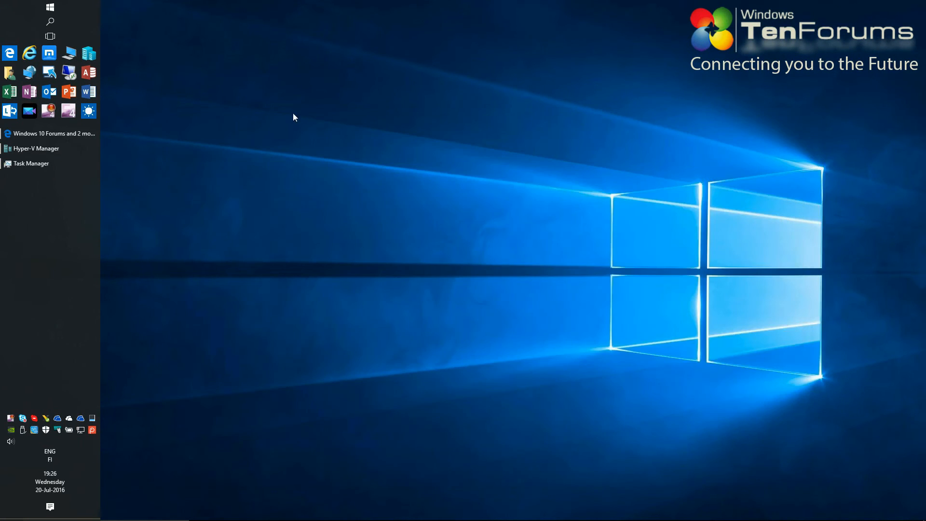
pyautogui.click(36, 148)
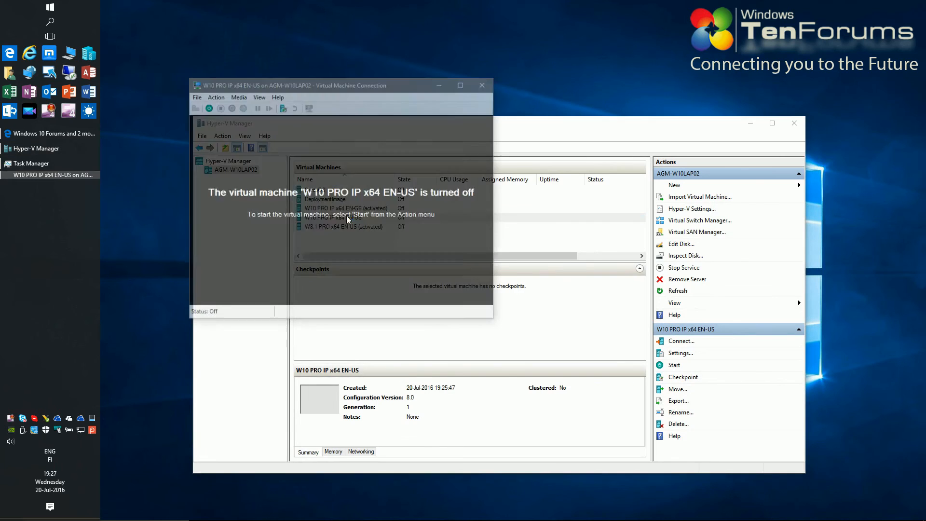
pyautogui.click(675, 365)
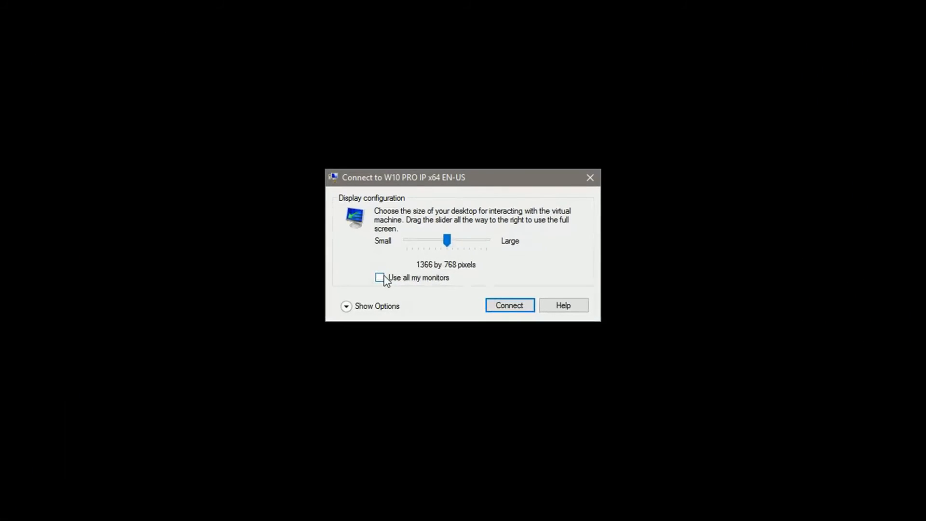
# Connect at the chosen display size and sign in to the Windows 10 guest with its password.
pyautogui.click(509, 306)
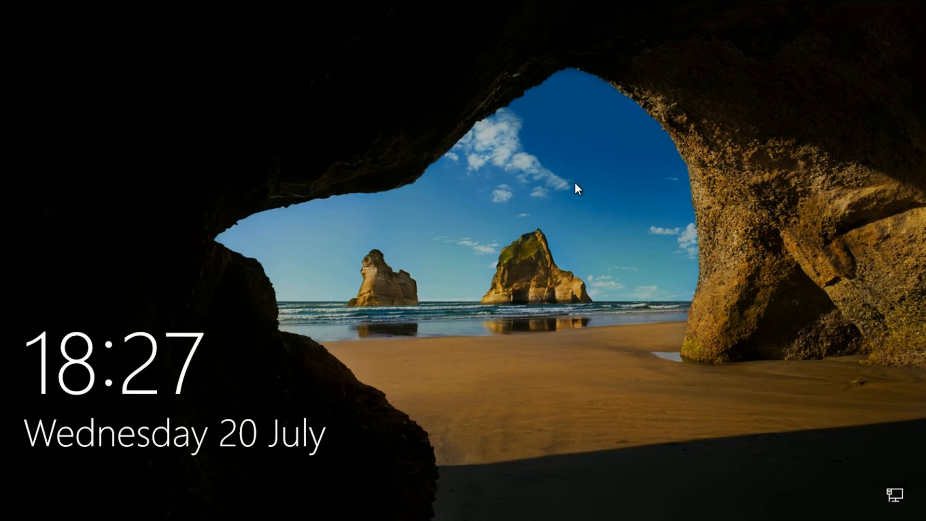
pyautogui.click(578, 189)
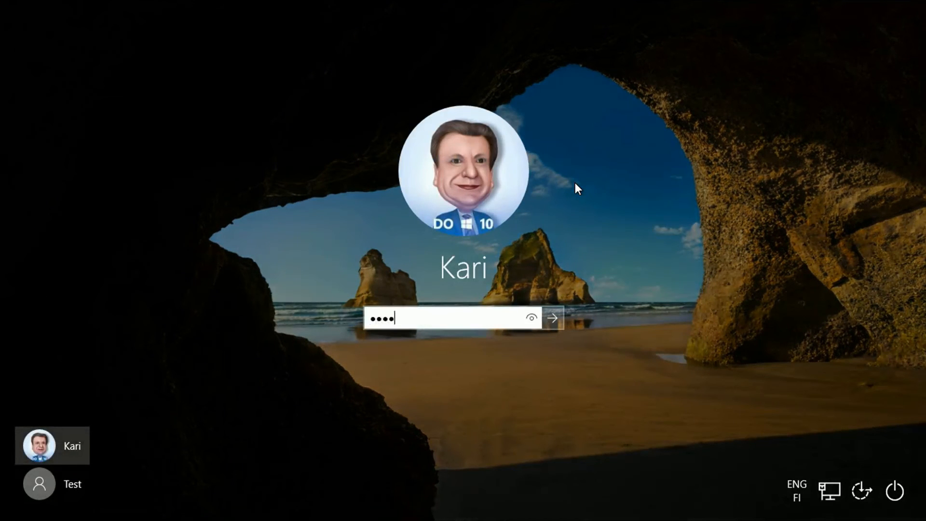
pyautogui.click(553, 318)
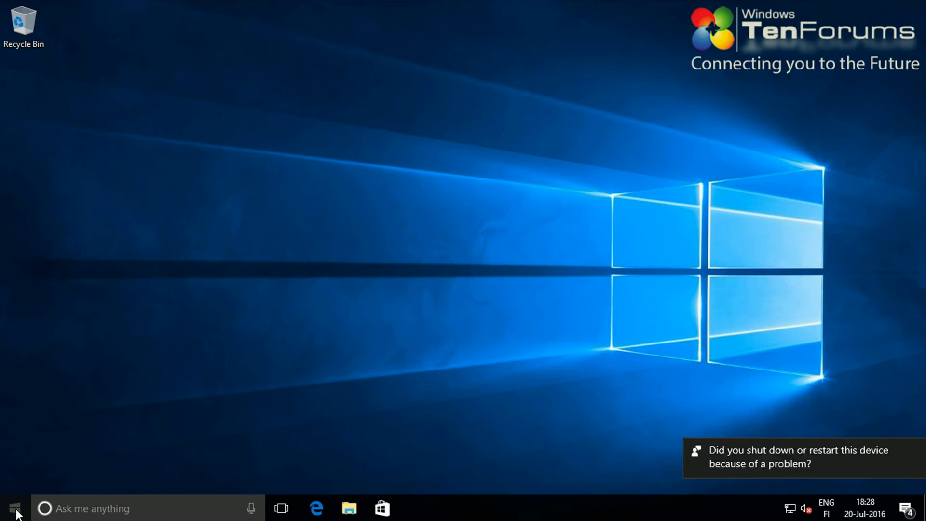
pyautogui.click(16, 505)
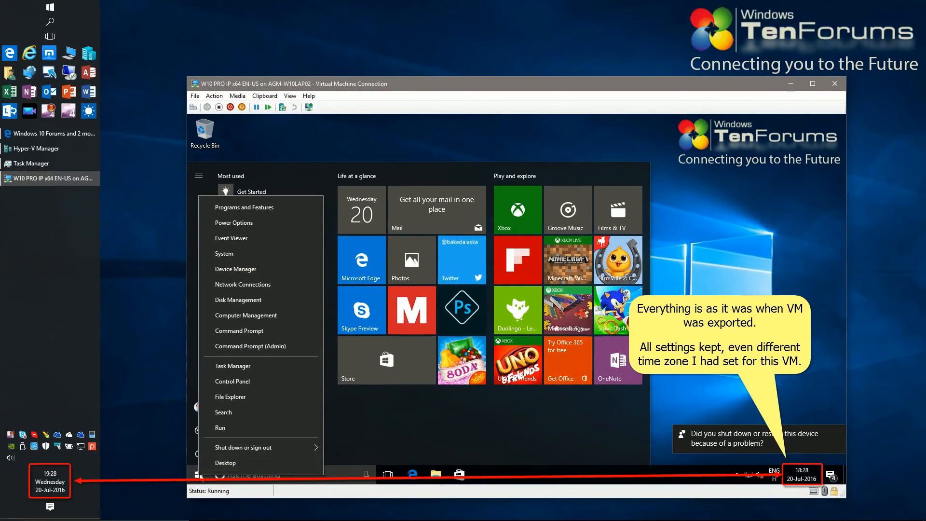
# Open the guest's Start menu and launch the Windows Settings app.
pyautogui.click(193, 484)
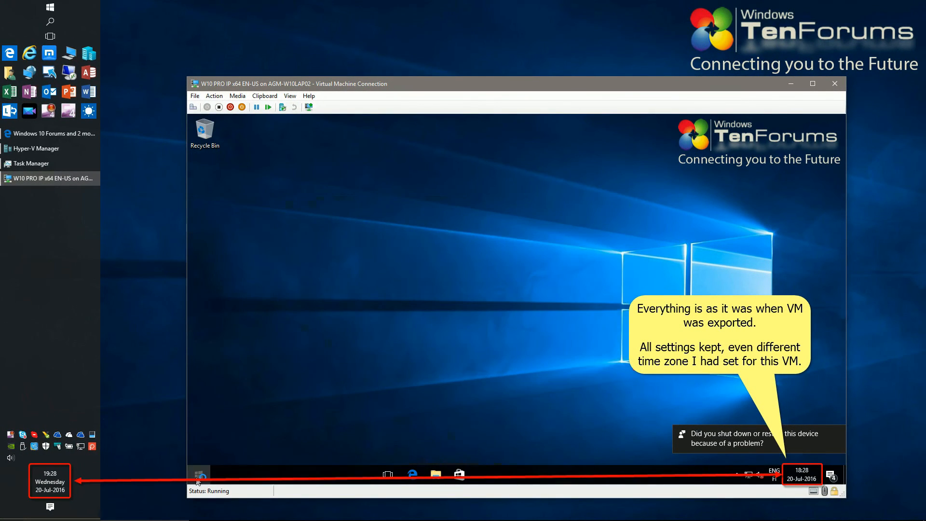
pyautogui.click(197, 484)
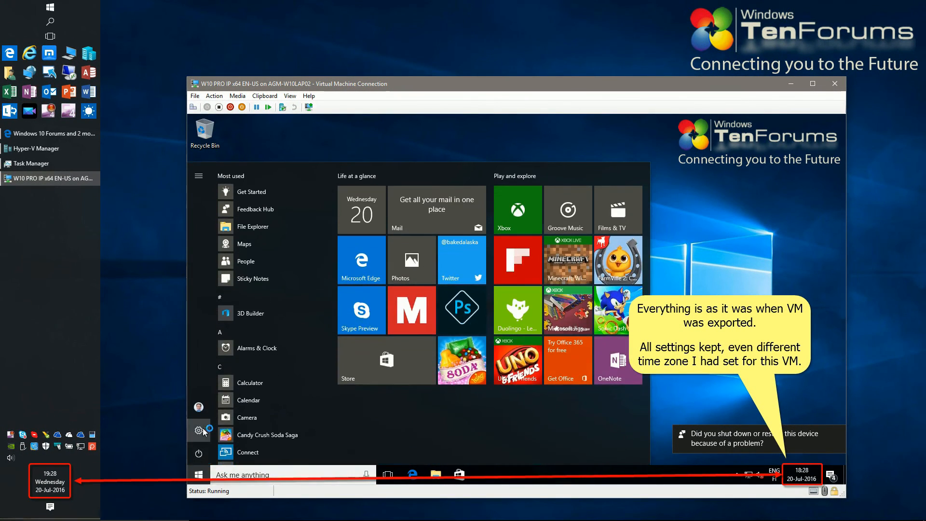
pyautogui.moveTo(203, 429)
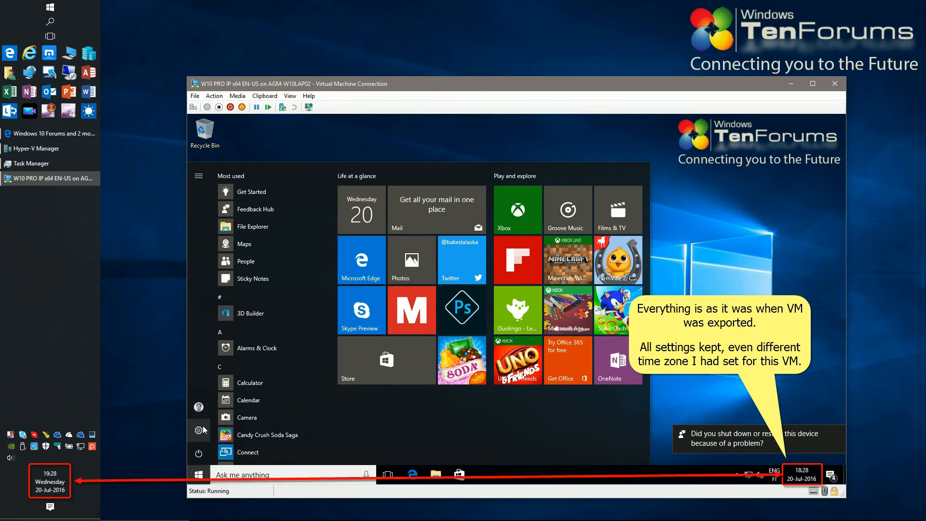
pyautogui.click(199, 430)
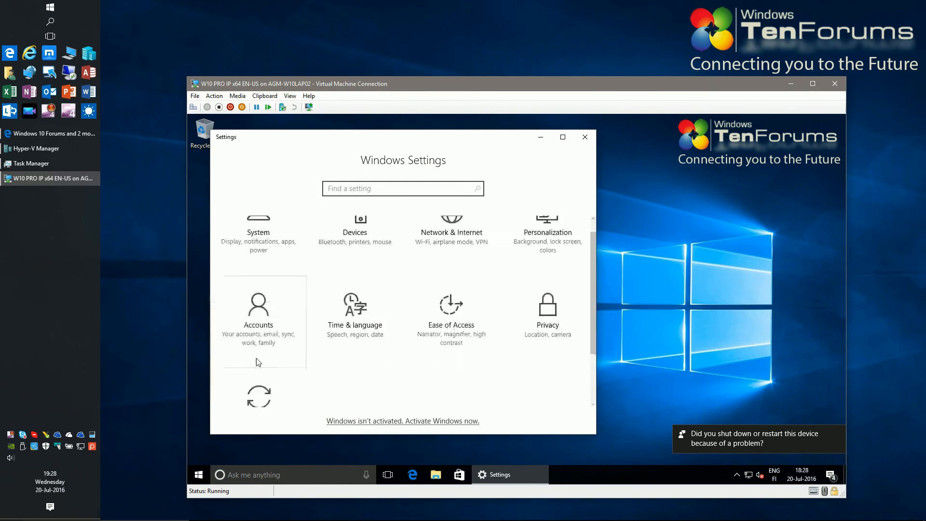
# Restart the guest from Update & security to finish the 14393 update, then close the console.
pyautogui.scroll(-3)
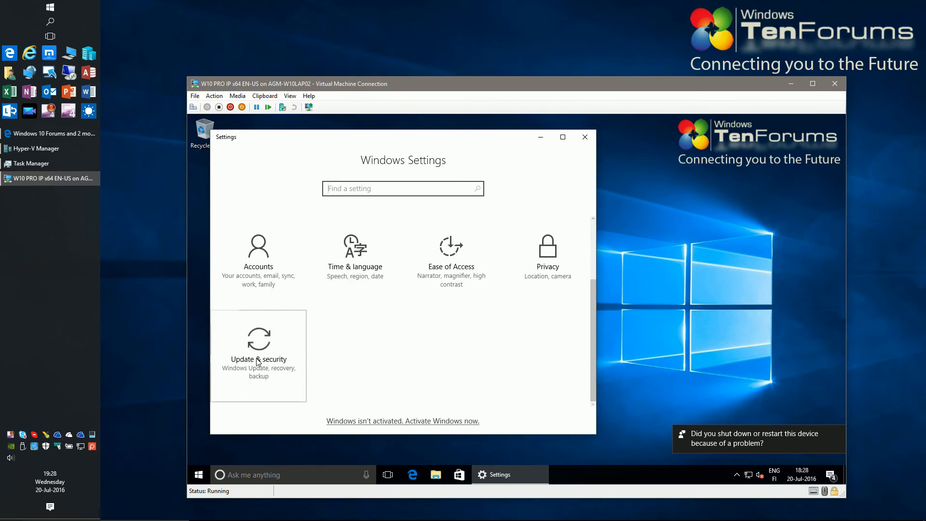
pyautogui.click(258, 359)
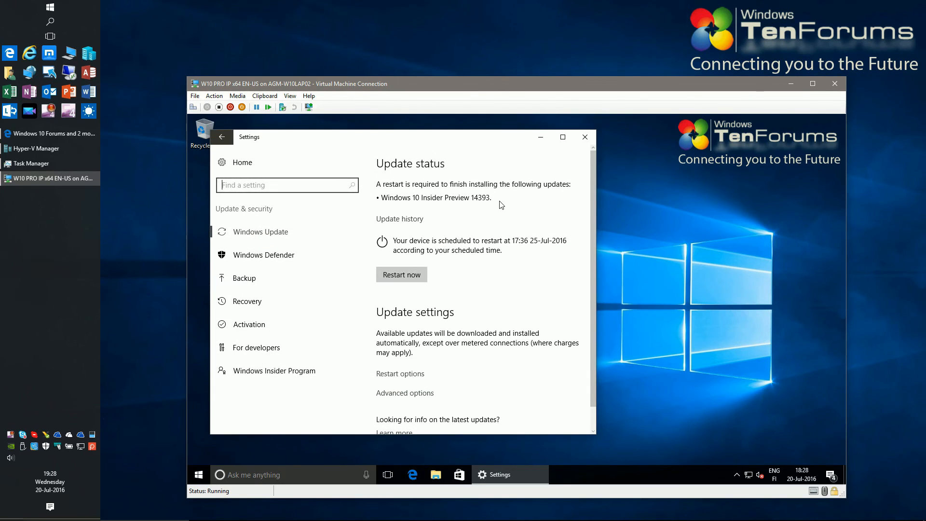
pyautogui.moveTo(476, 205)
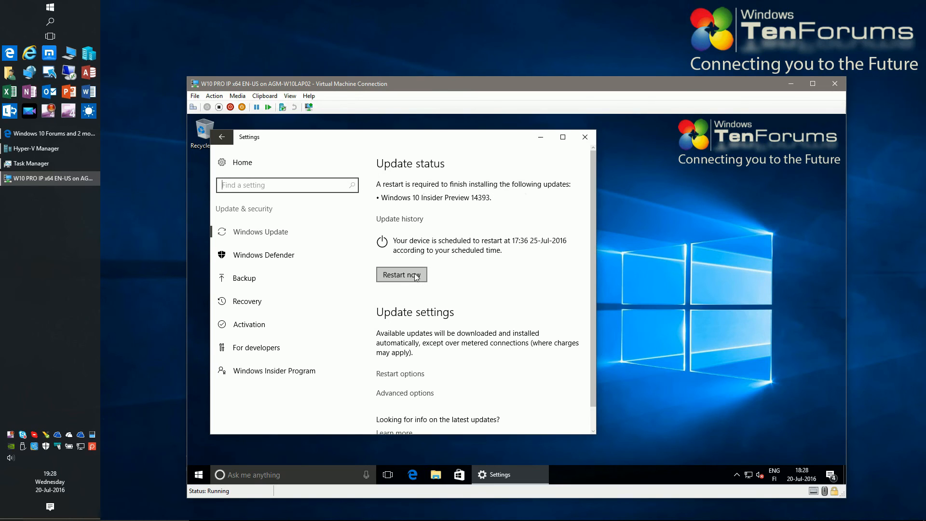
pyautogui.click(402, 275)
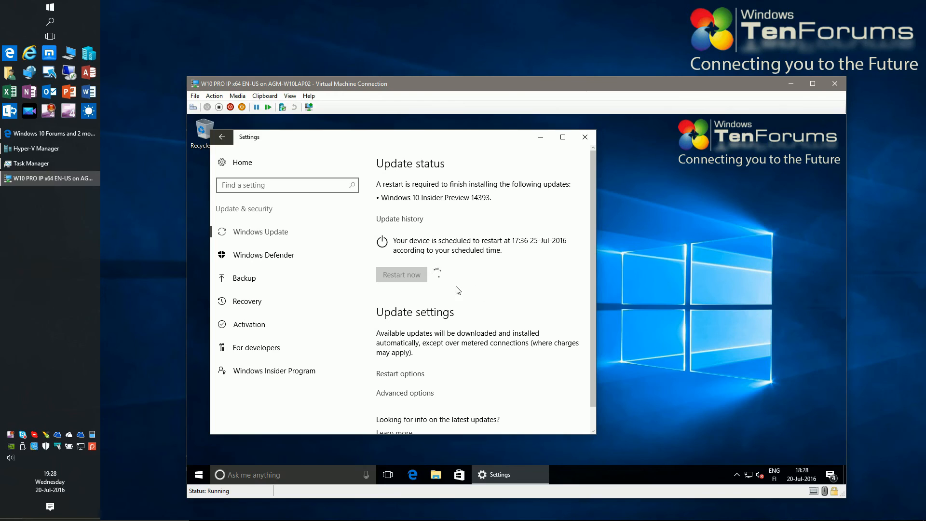
pyautogui.click(401, 275)
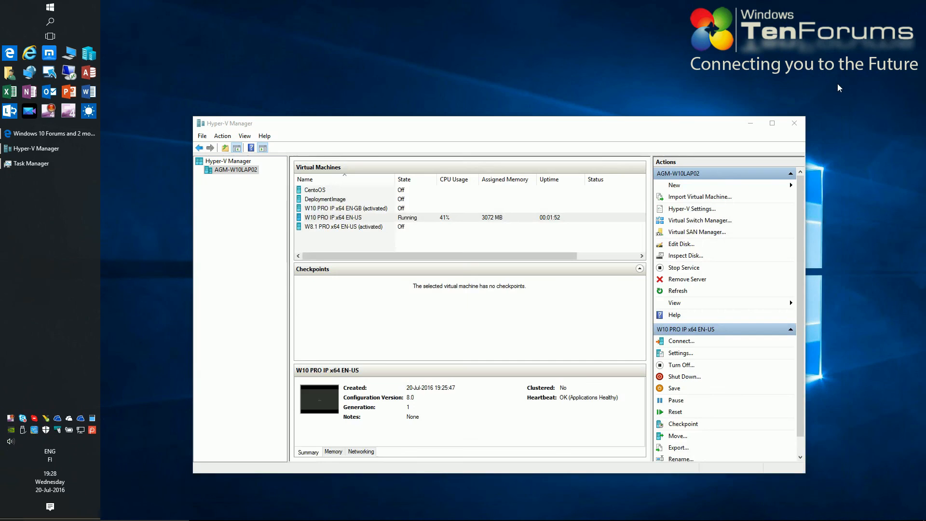
pyautogui.moveTo(794, 124)
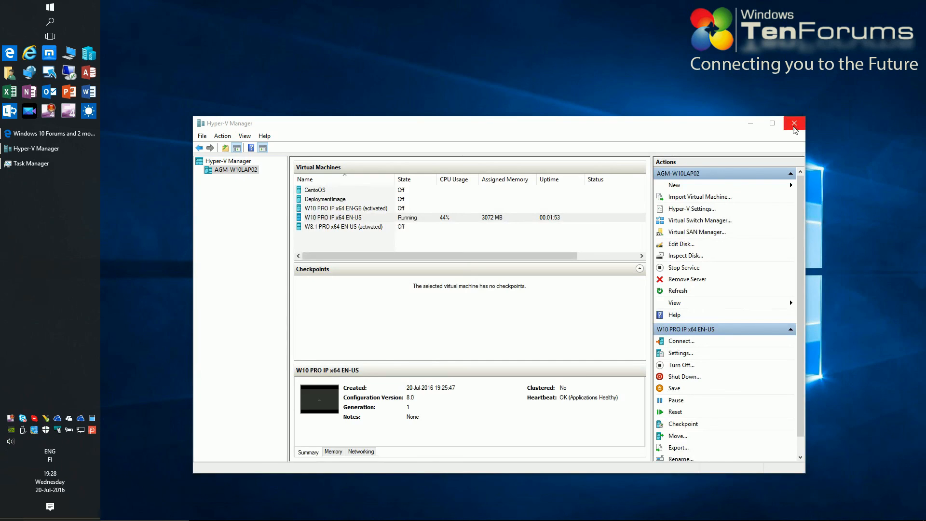
# Close Hyper-V Manager while the imported guest keeps running.
pyautogui.click(333, 218)
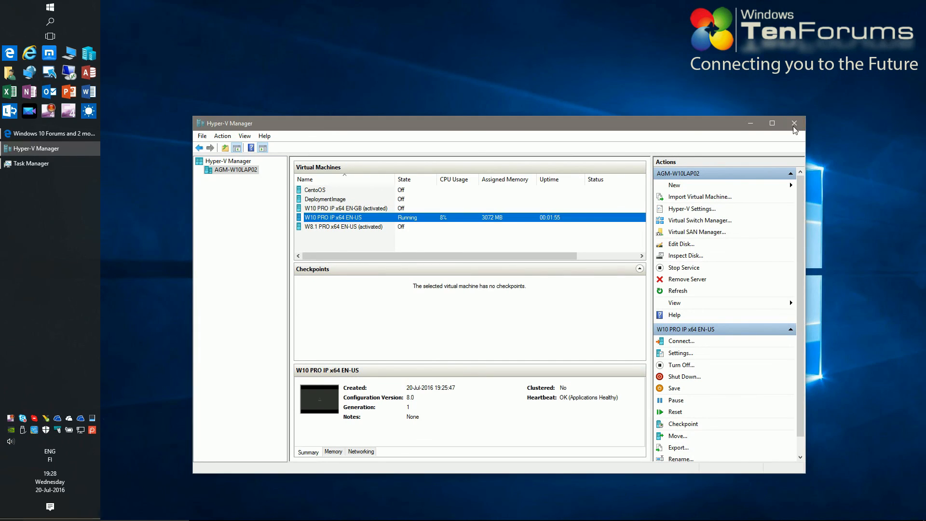
pyautogui.click(795, 123)
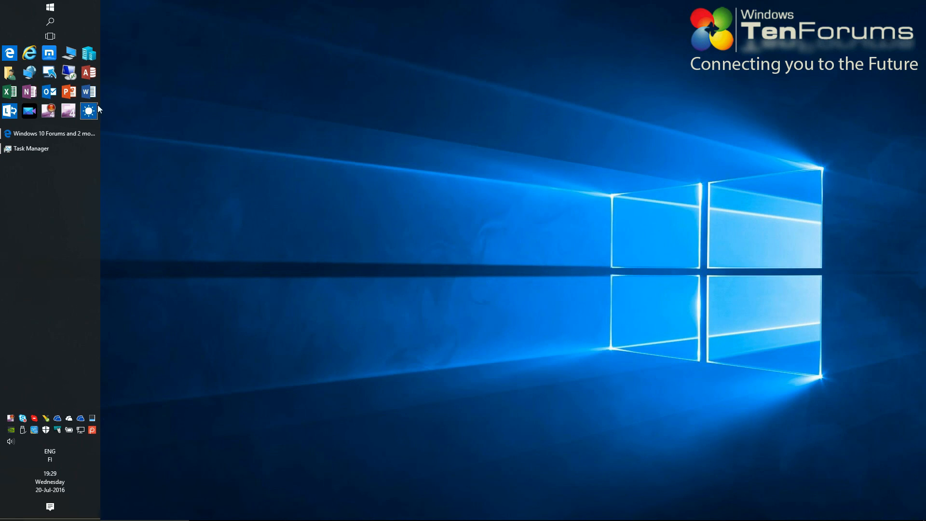